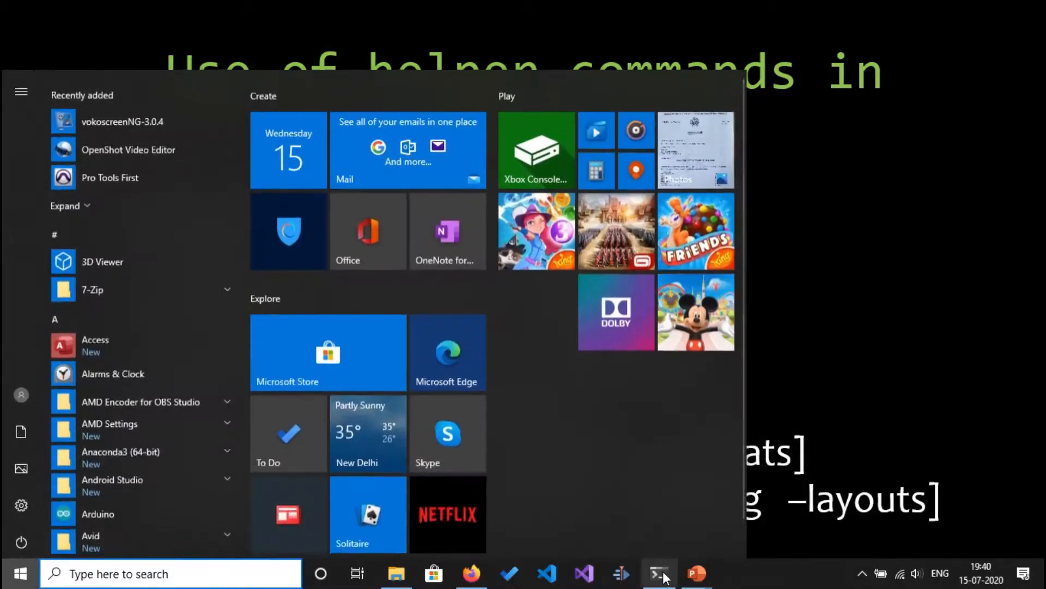
- Bring PowerShell to the front and run ffmpeg -bsf to print the bitstream filters
click(658, 572)
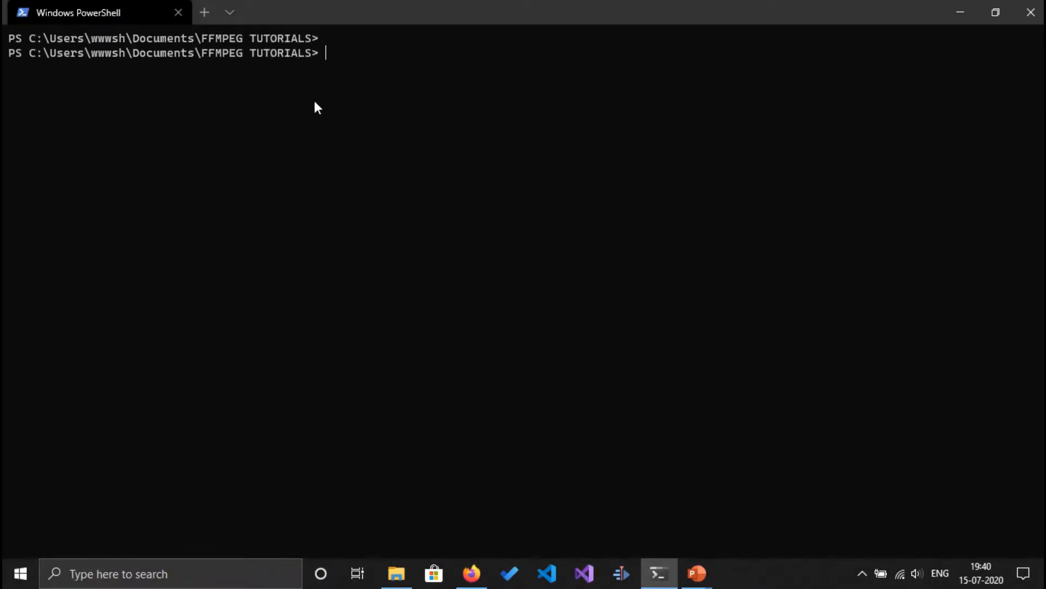
text(ff)
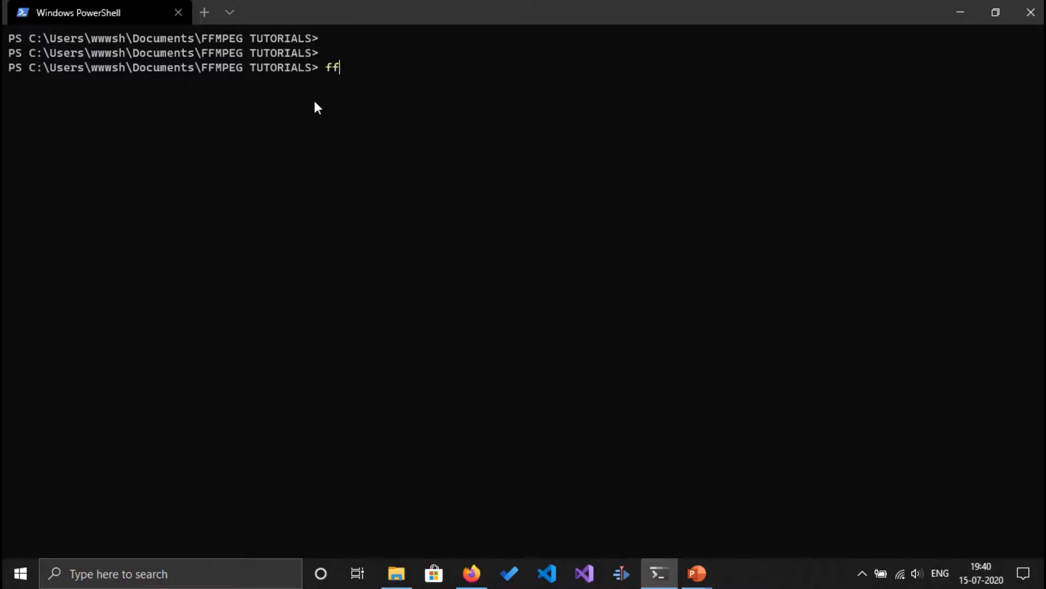
text(mpeg)
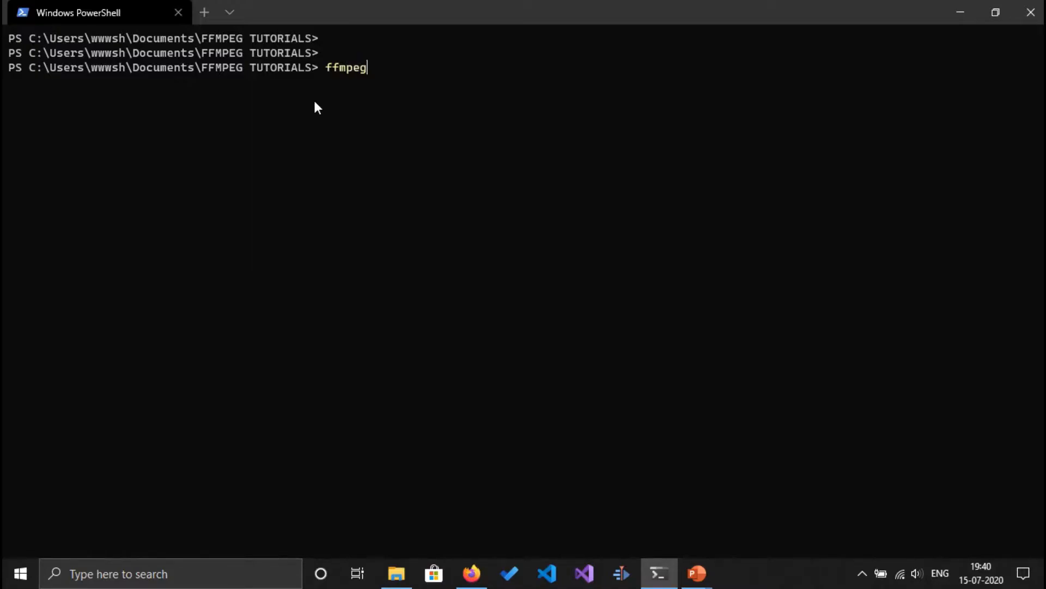
text(-bsf)
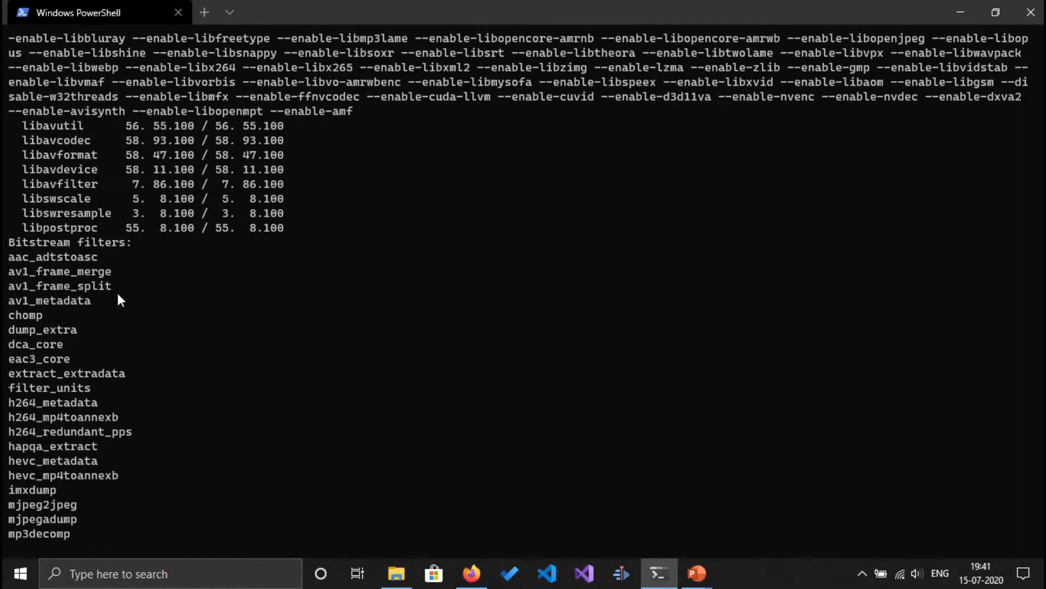
- Scroll through the bitstream filter output down to the final vp9 filters
scroll(down, 3)
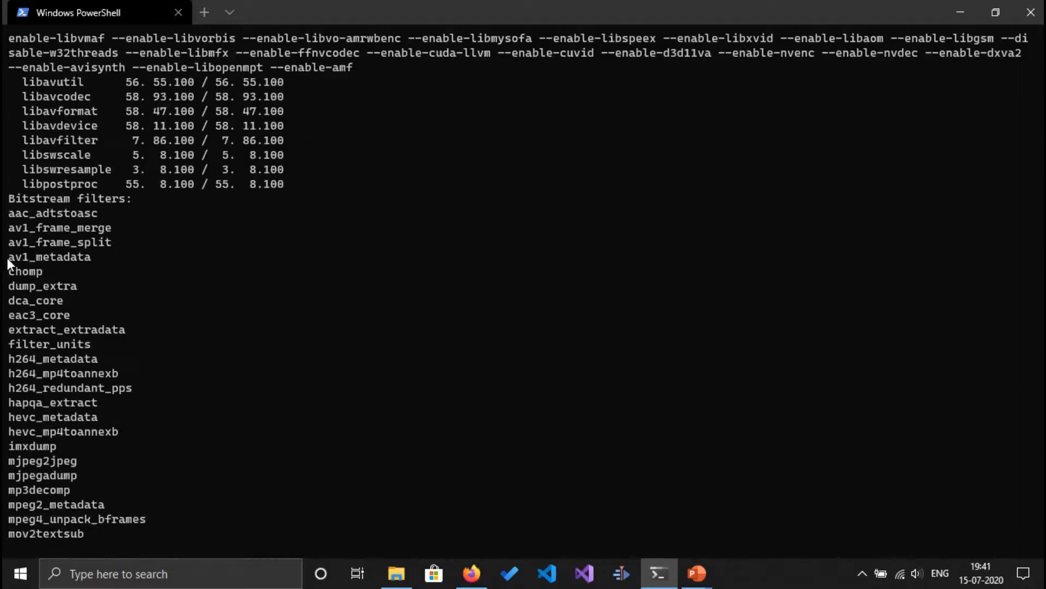
double_click(71, 198)
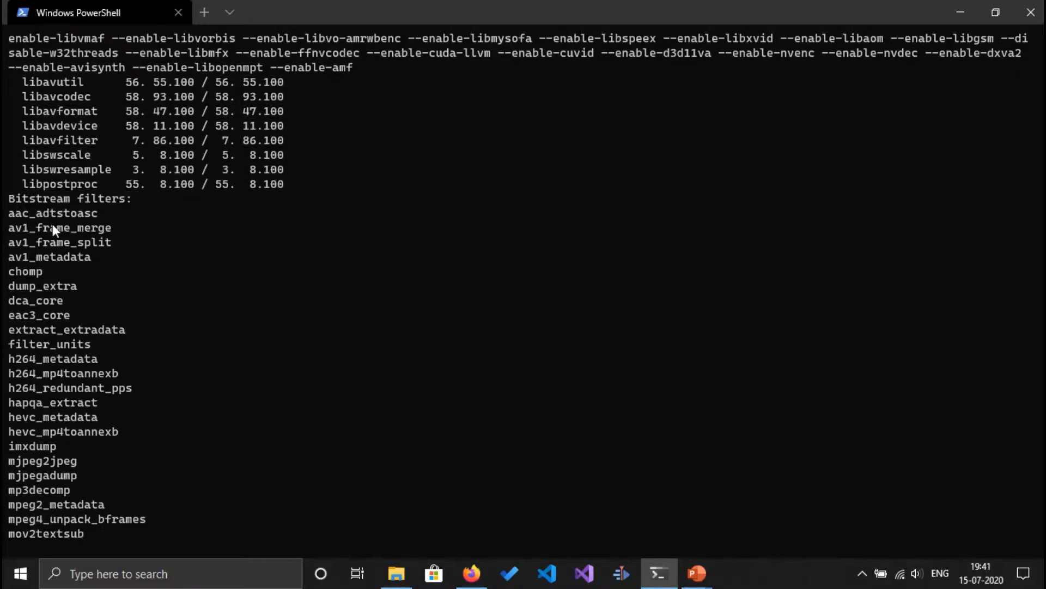
scroll(down, 3)
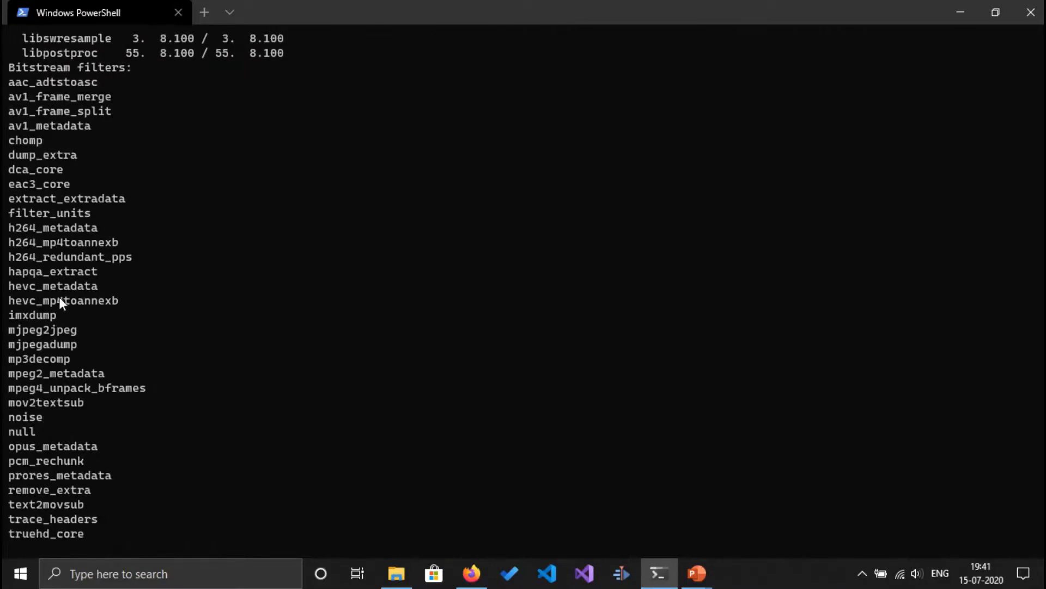
mouse_move(43, 262)
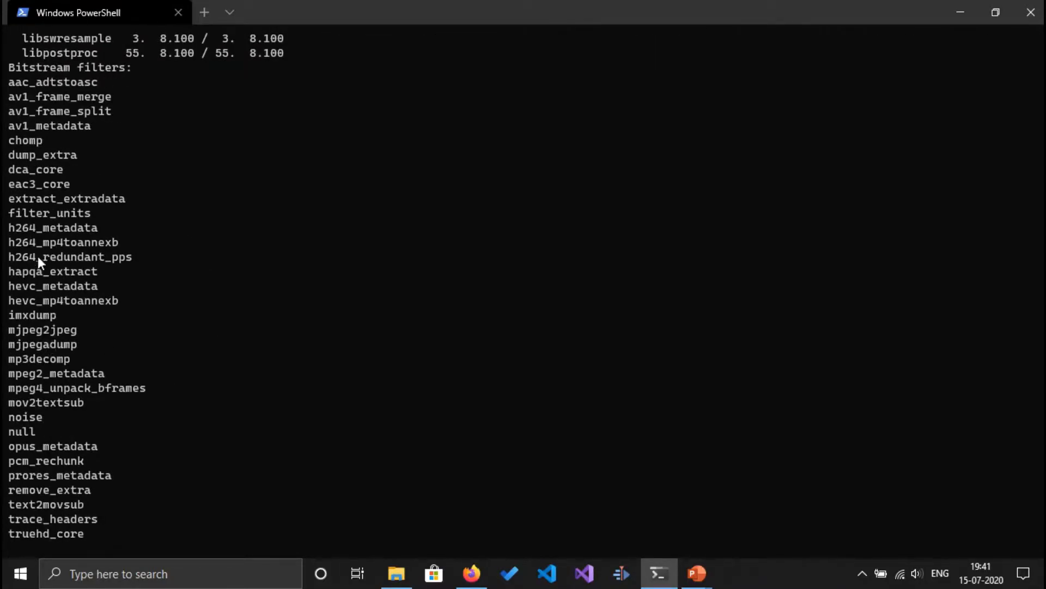
mouse_move(43, 287)
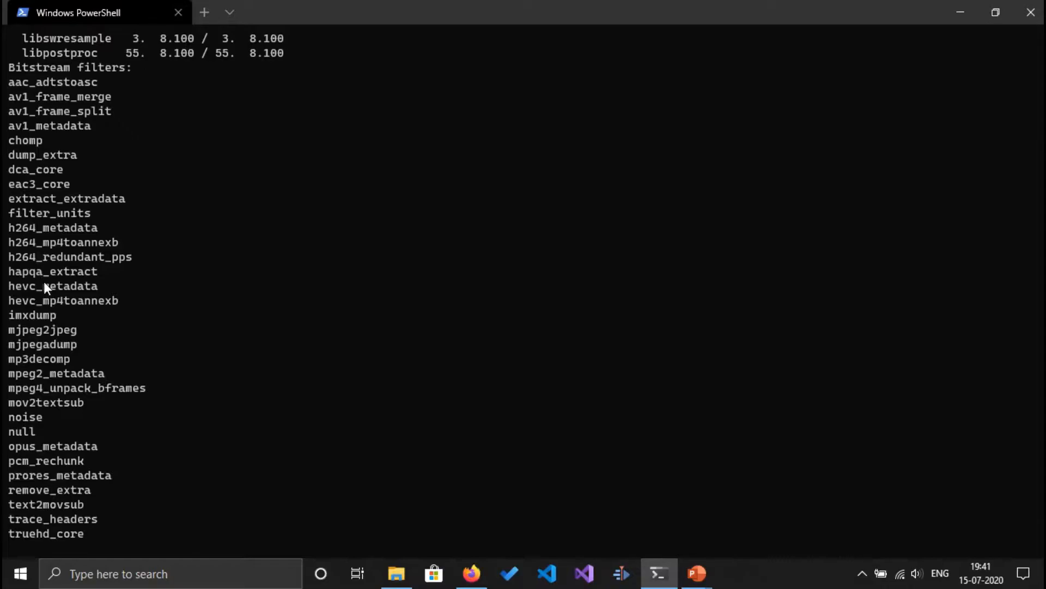
mouse_move(115, 262)
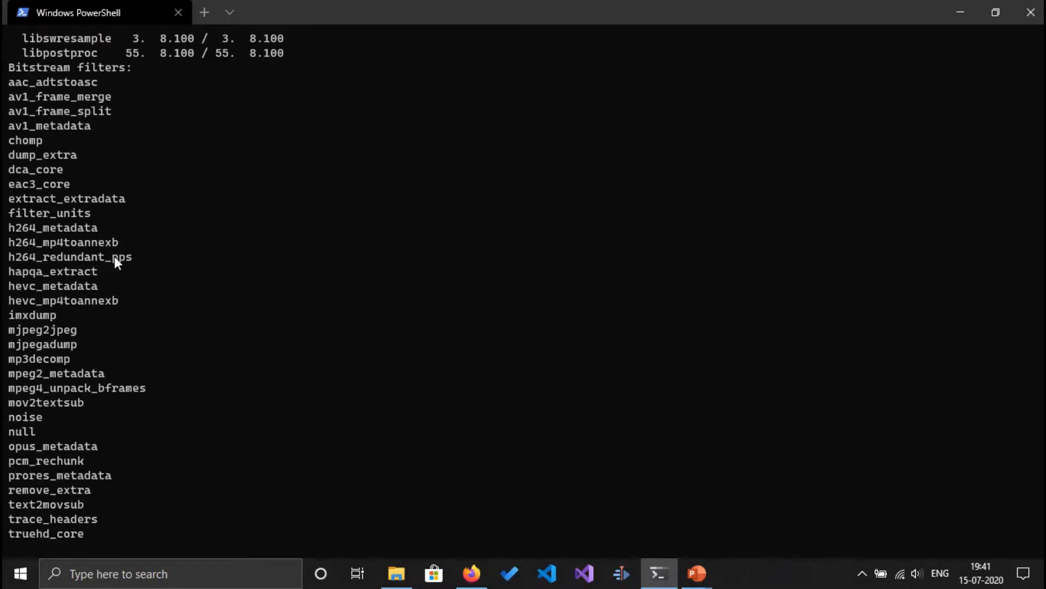
mouse_move(160, 368)
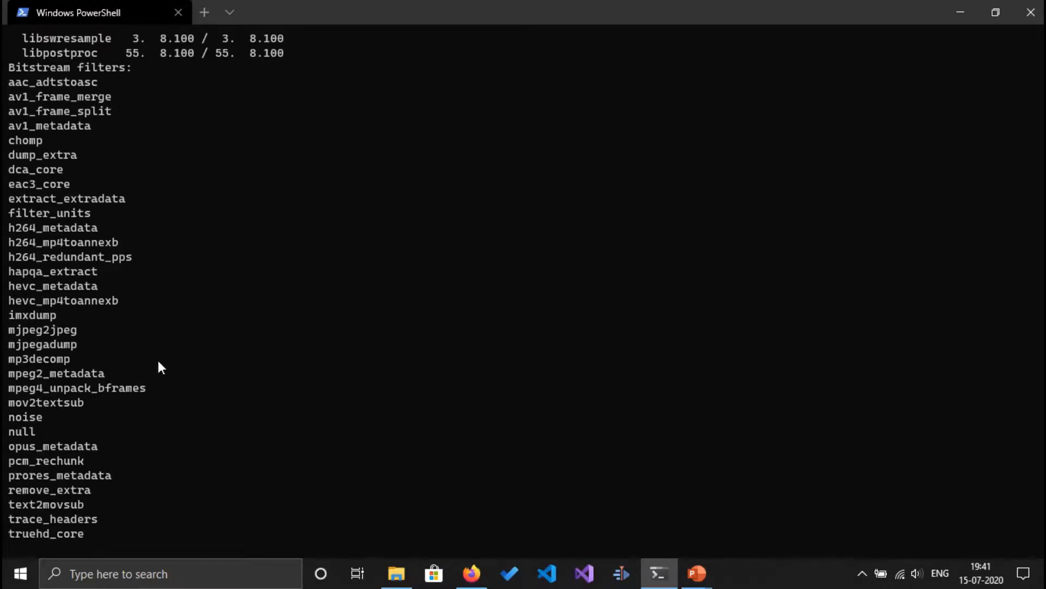
scroll(down, 3)
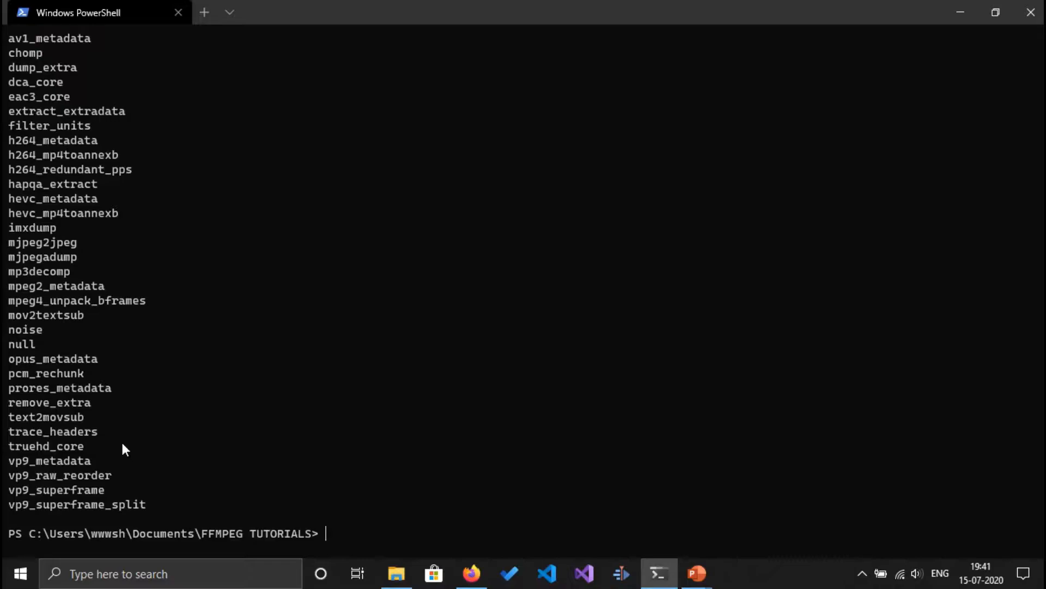
mouse_move(273, 376)
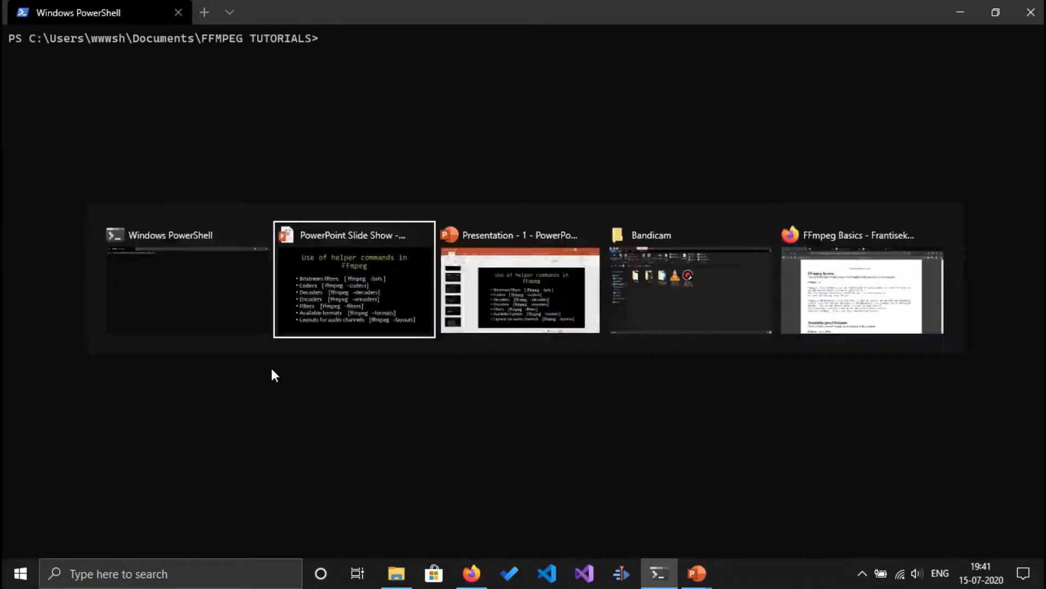
key(Enter)
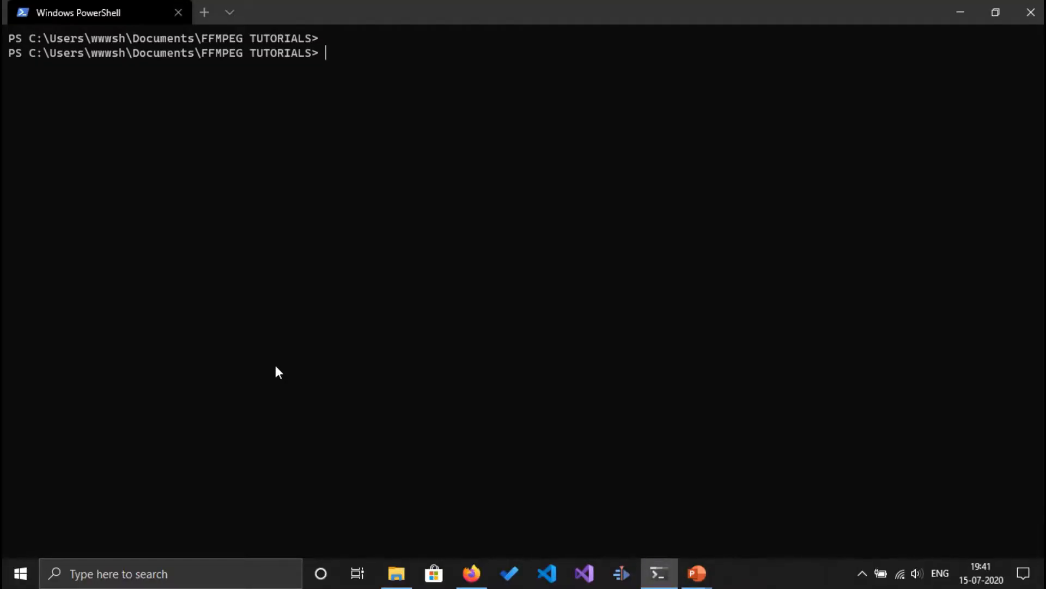
- Run ffmpeg -codecs and scroll through the codec table past h264, hevc, vp9 and wmv
text(ffmpeg -c)
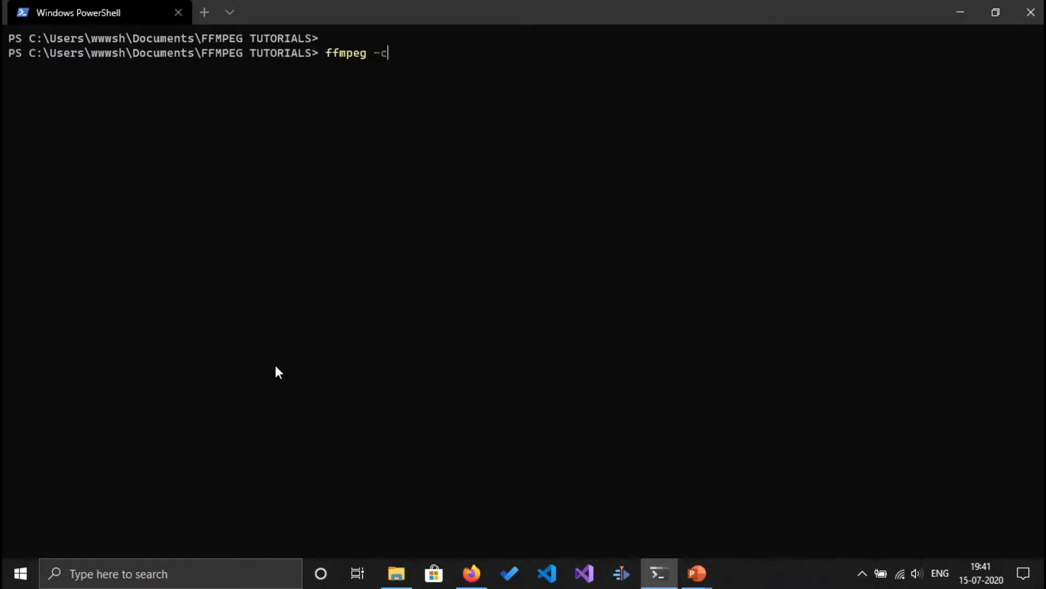
text(oded)
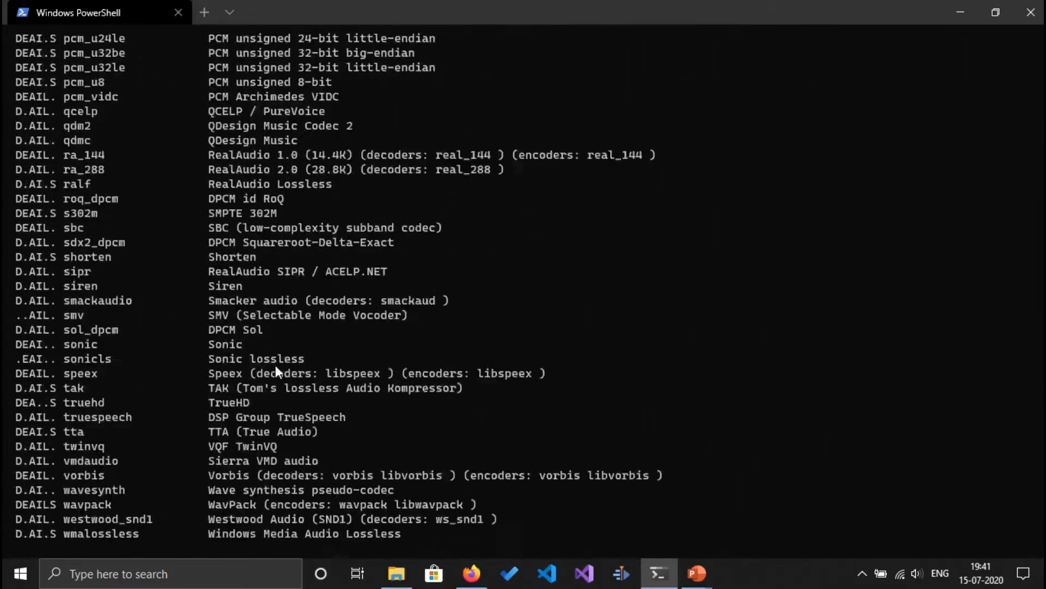
scroll(down, 3)
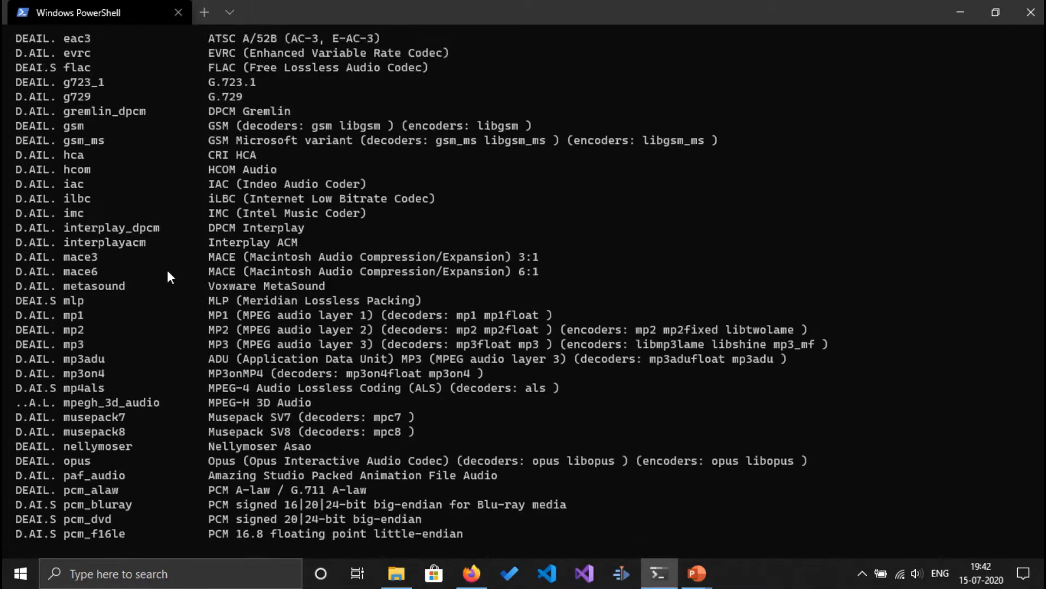
scroll(down, 3)
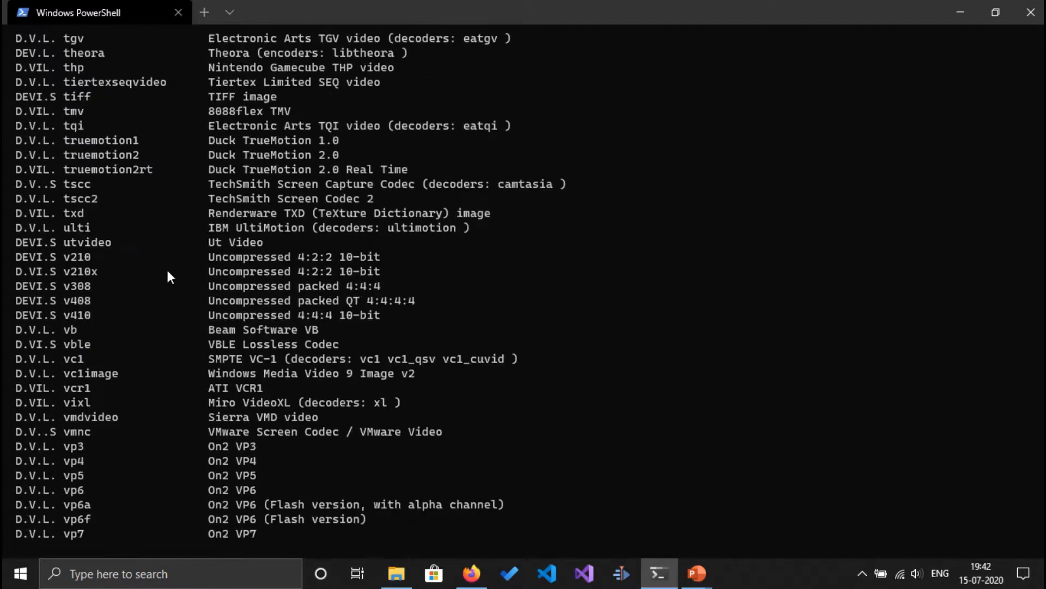
scroll(down, 3)
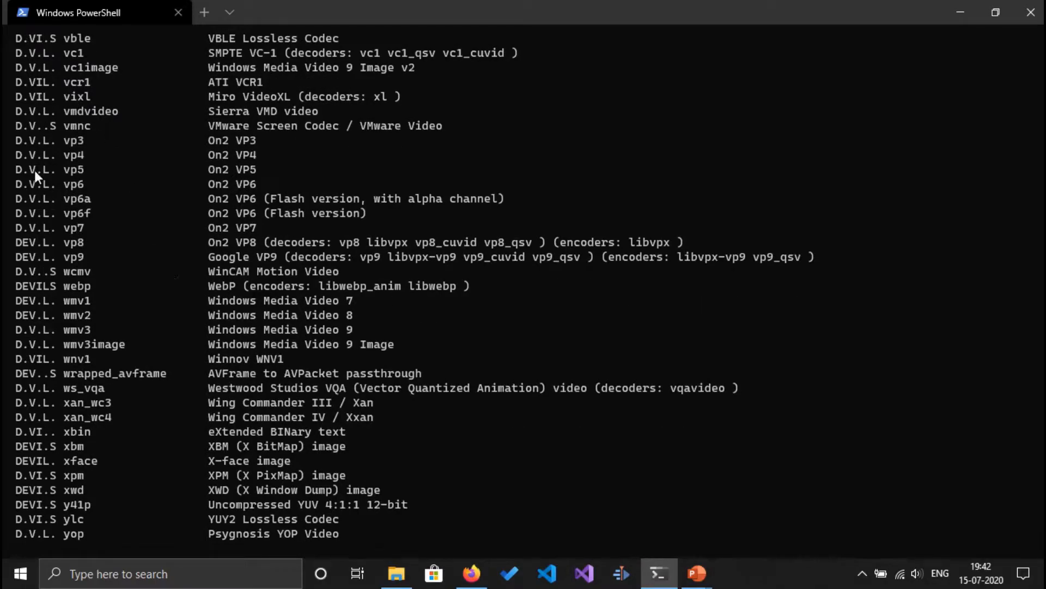
mouse_move(98, 272)
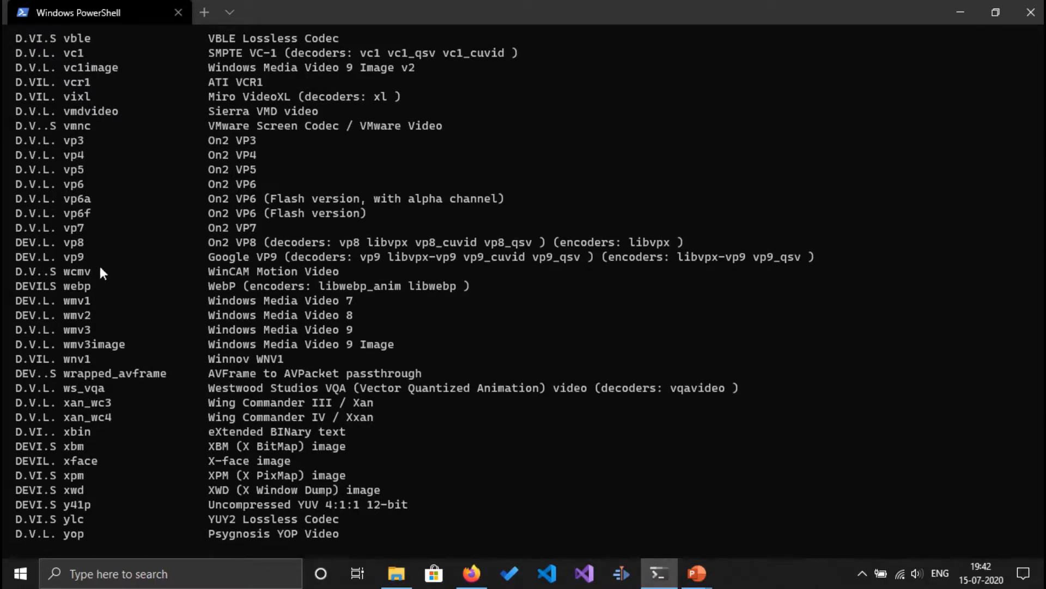
mouse_move(82, 253)
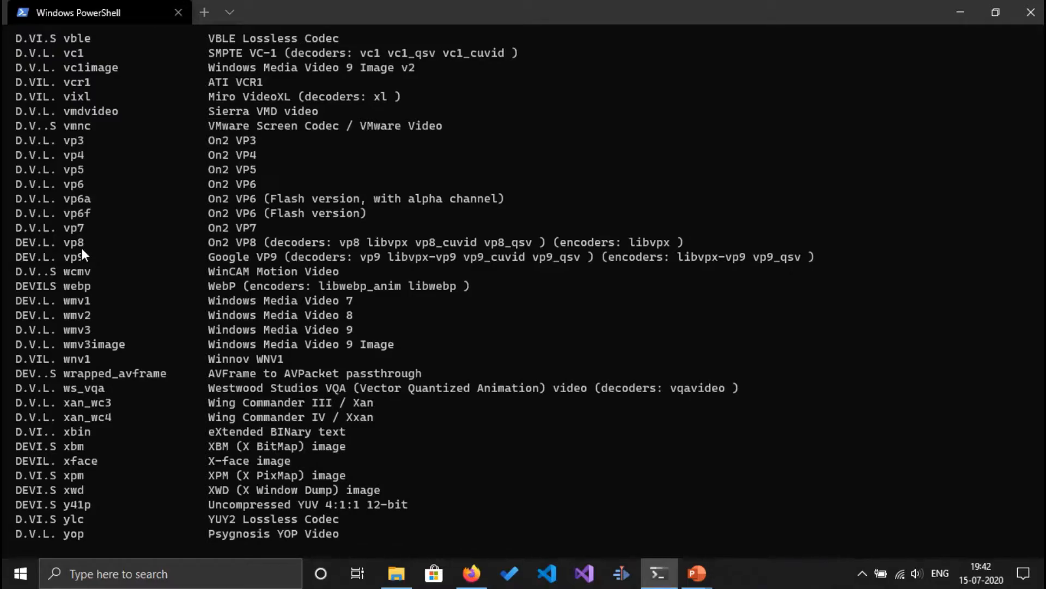
mouse_move(80, 244)
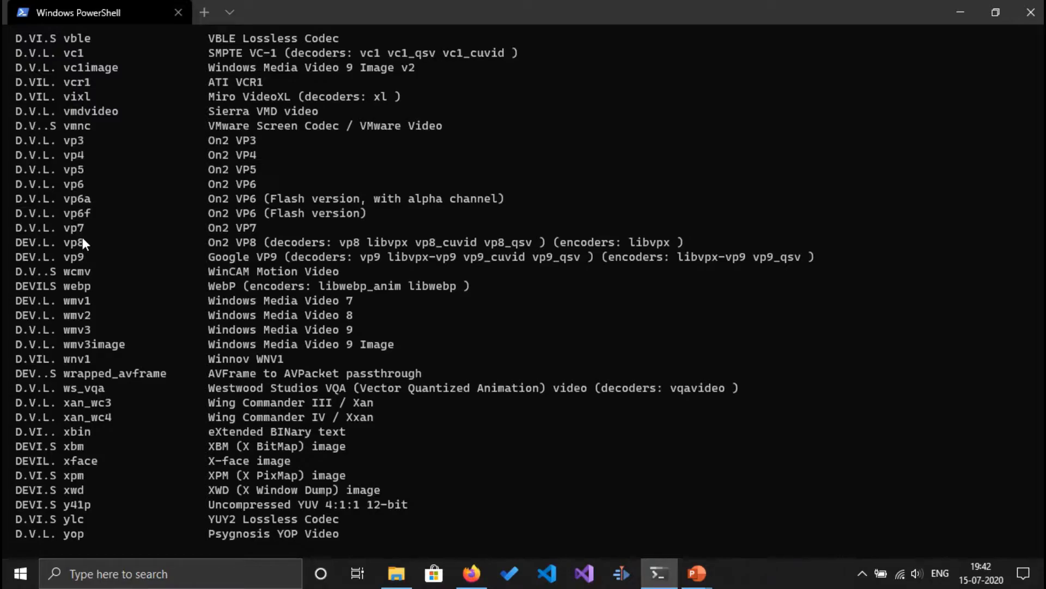
mouse_move(191, 287)
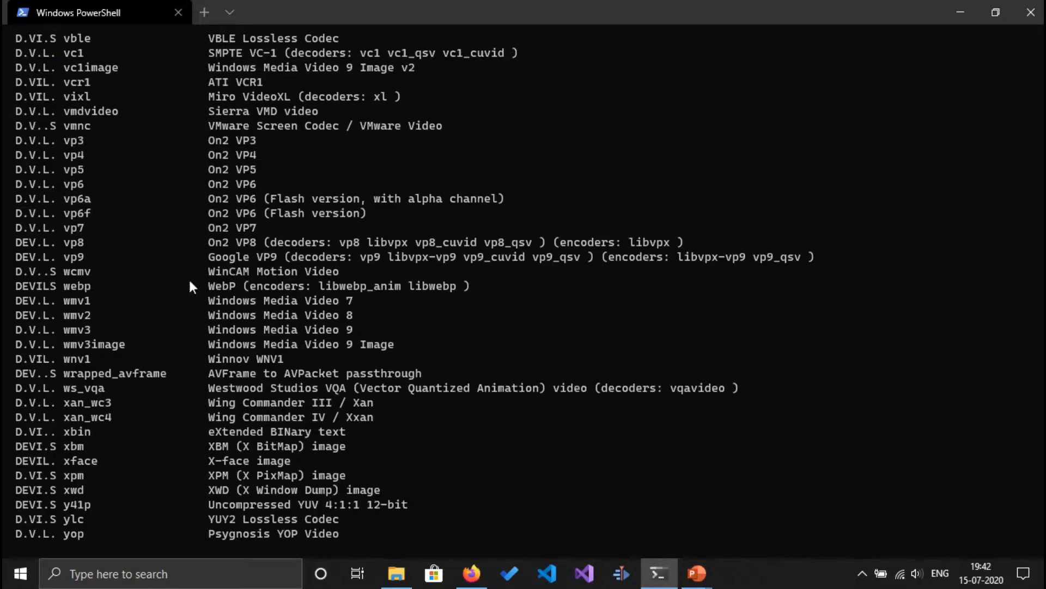
scroll(up, 3)
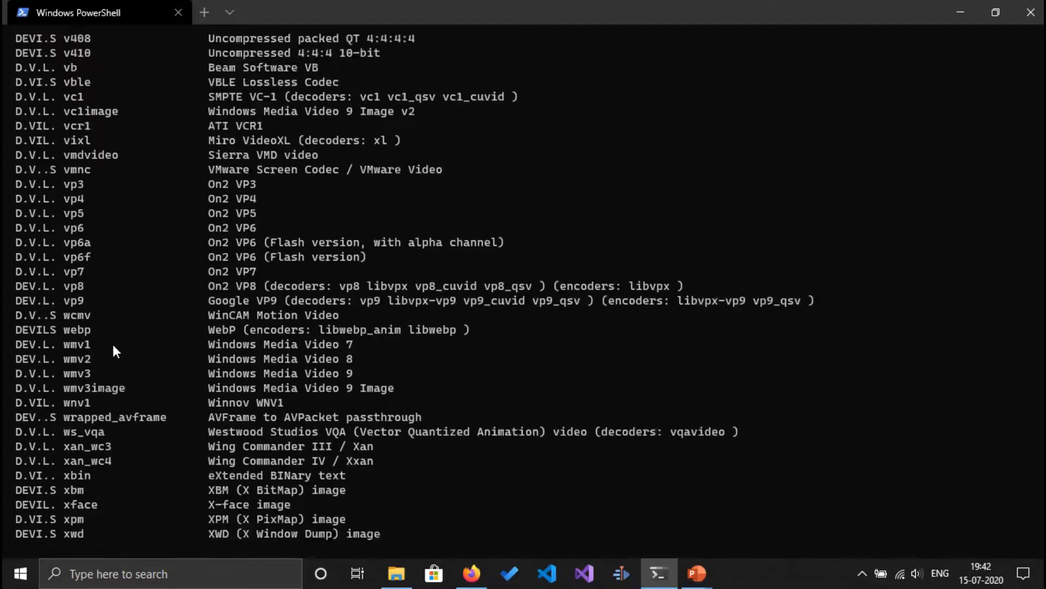
scroll(up, 3)
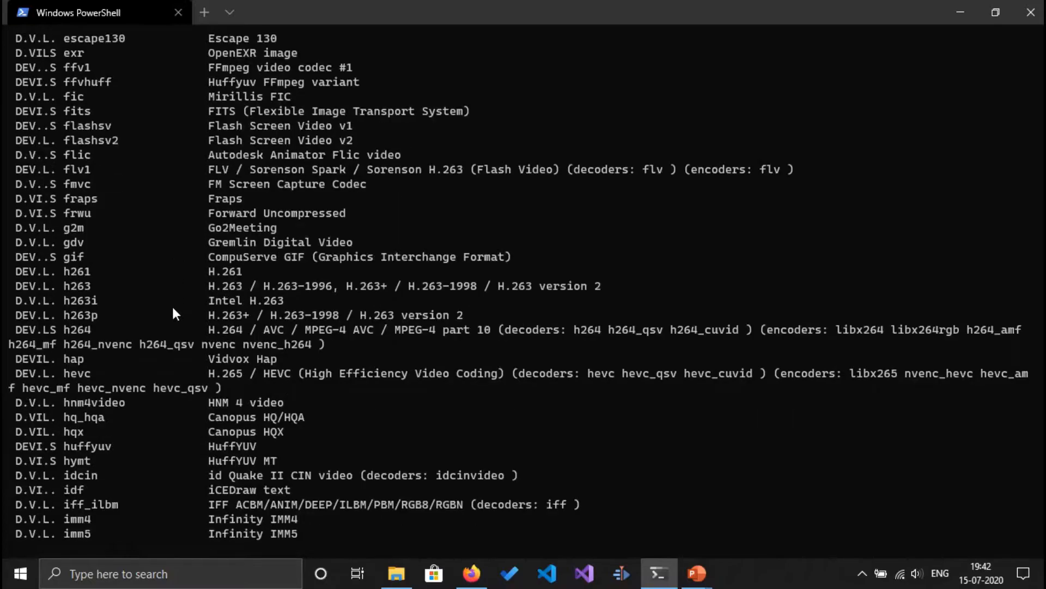
- Highlight the h264 entry, scroll into the audio codecs, then clear the console
double_click(74, 329)
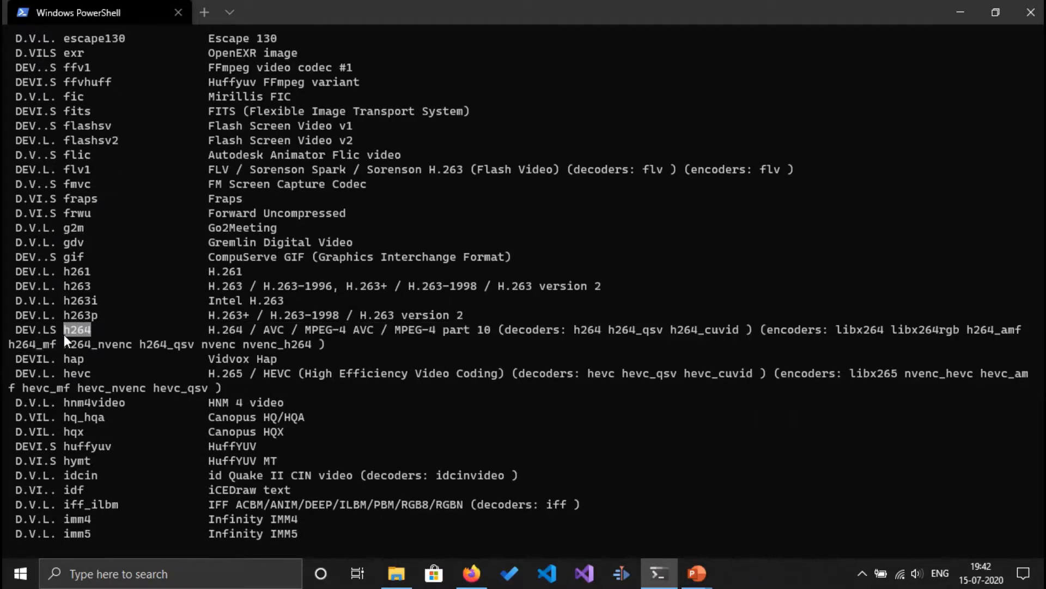
mouse_move(147, 329)
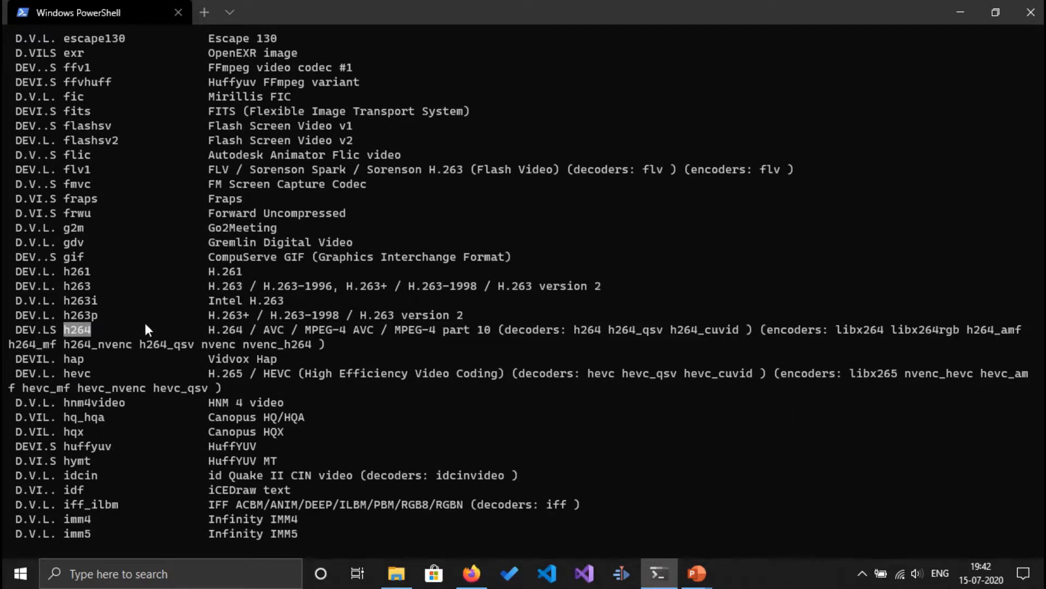
scroll(down, 3)
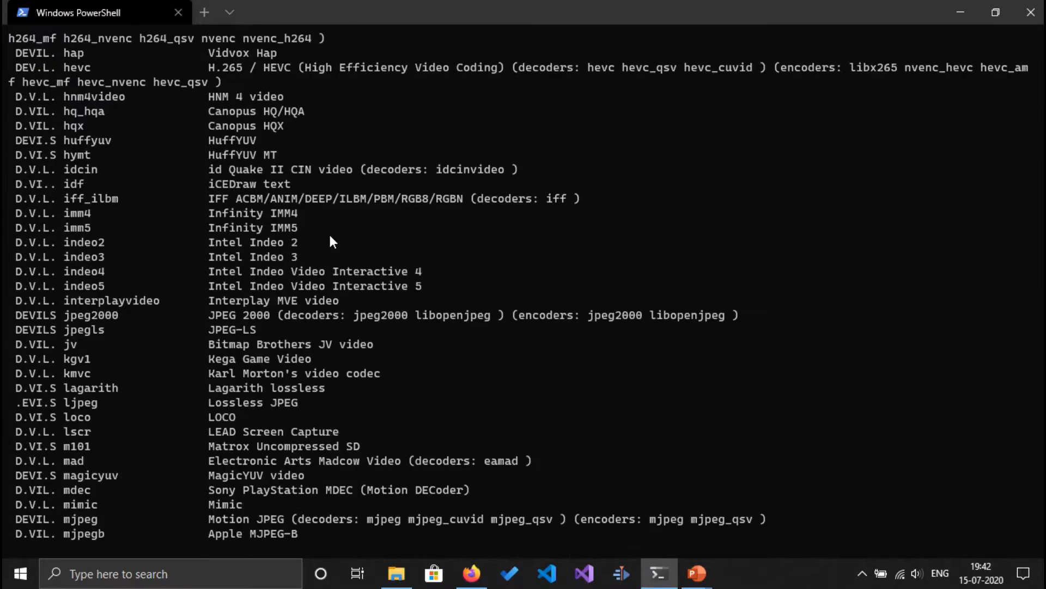
scroll(down, 3)
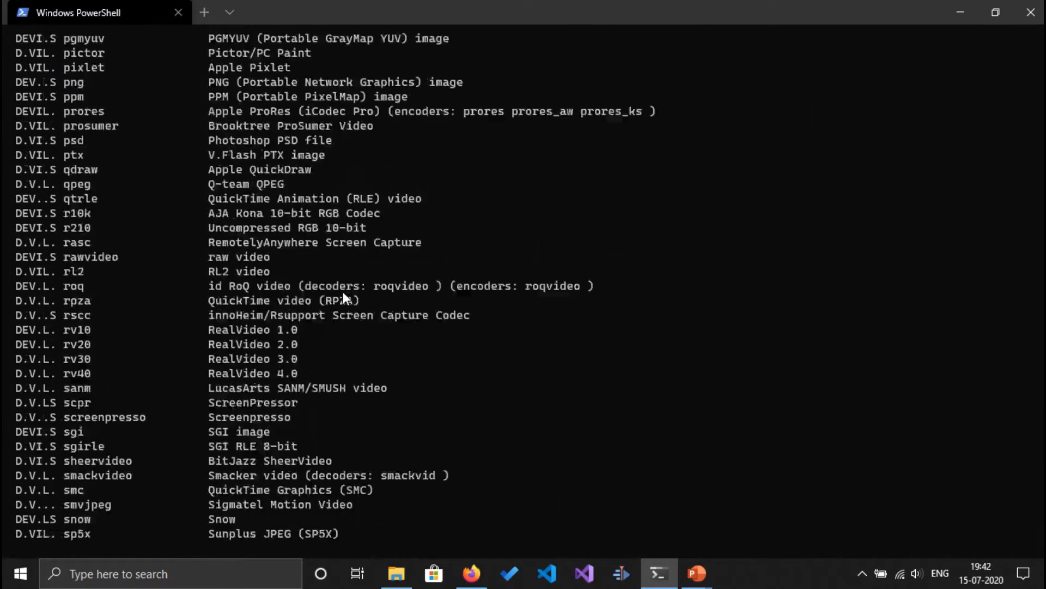
scroll(down, 3)
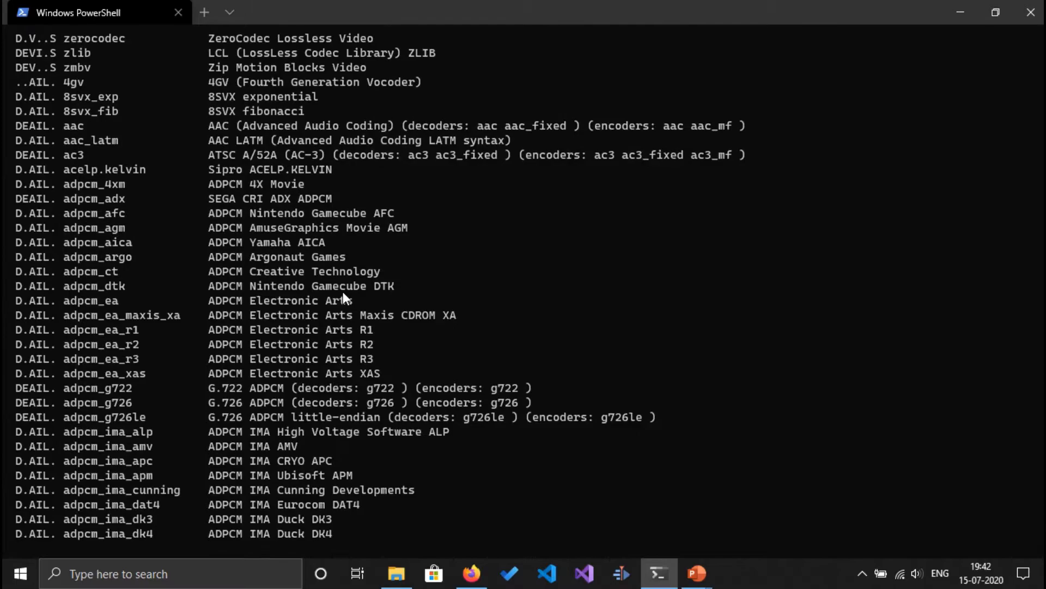
key(Alt+Tab)
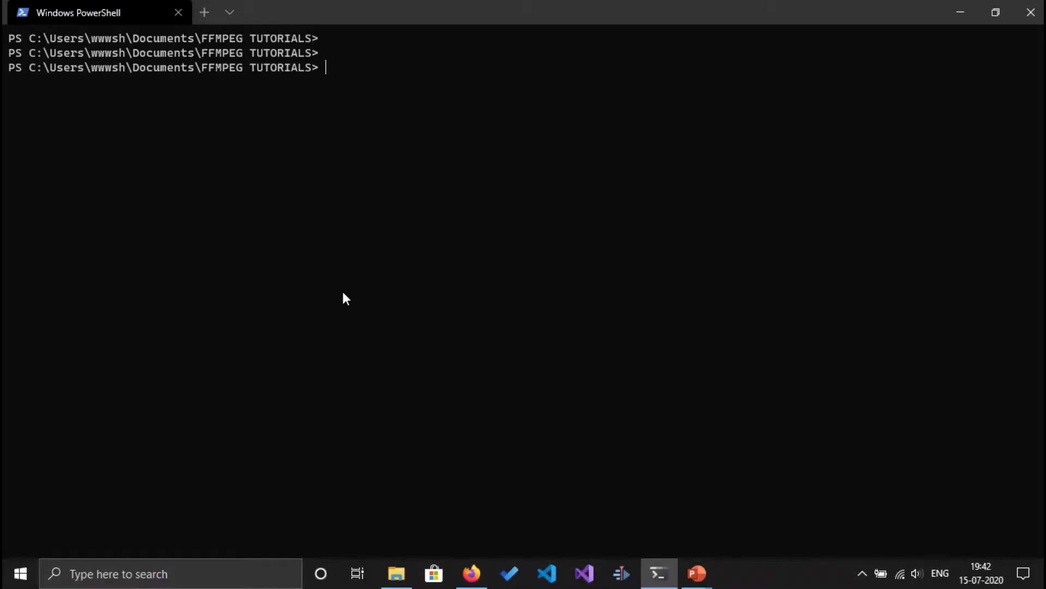
- Run ffmpeg -decoders and scroll through decoders such as vp9, wmv, aac and adpcm
text(ffmpeg)
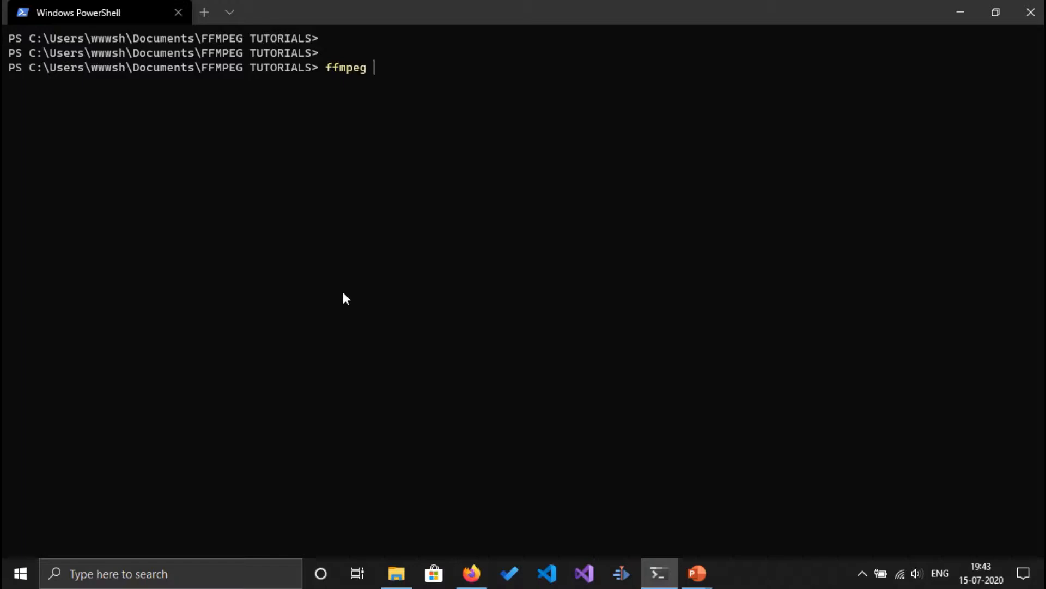
text(-decoders)
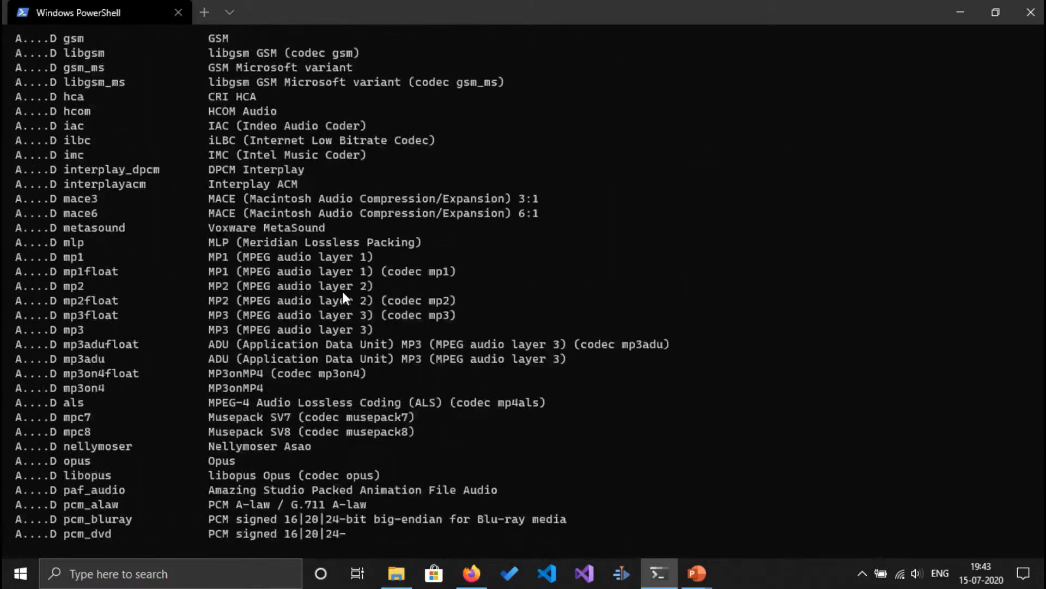
scroll(down, 3)
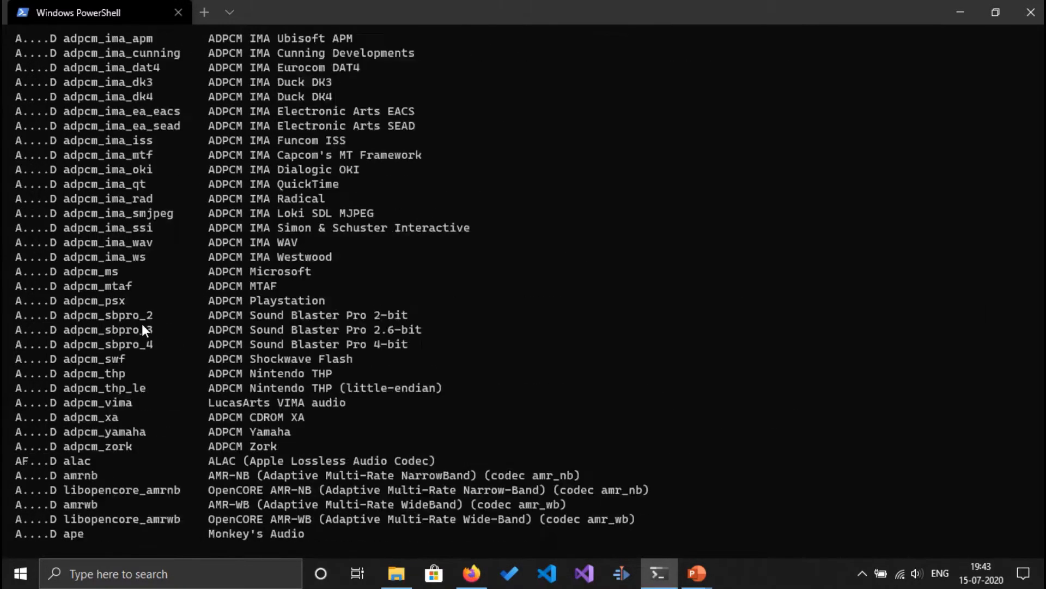
scroll(down, 3)
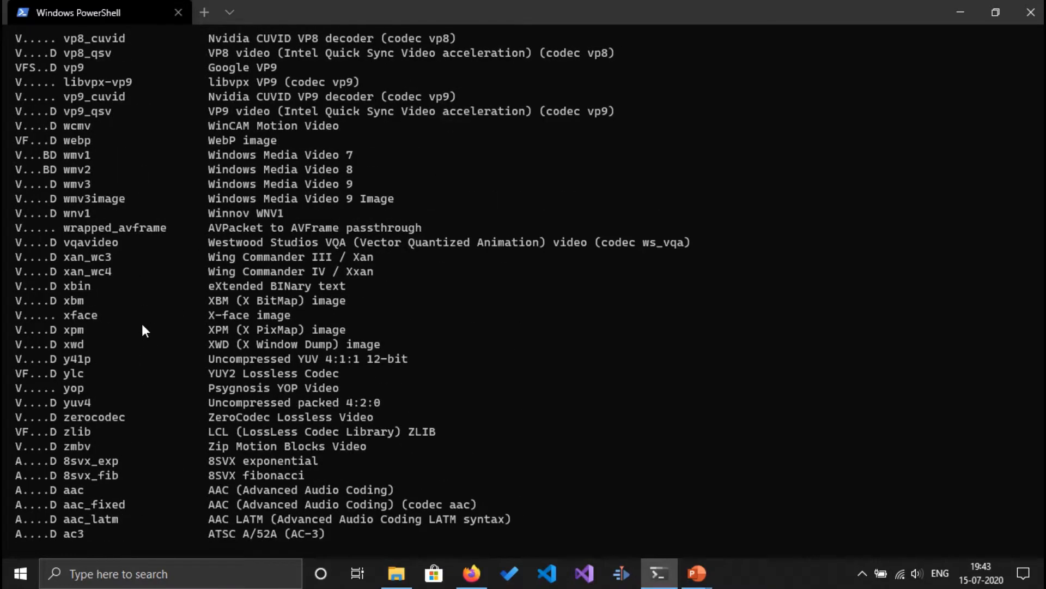
mouse_move(109, 414)
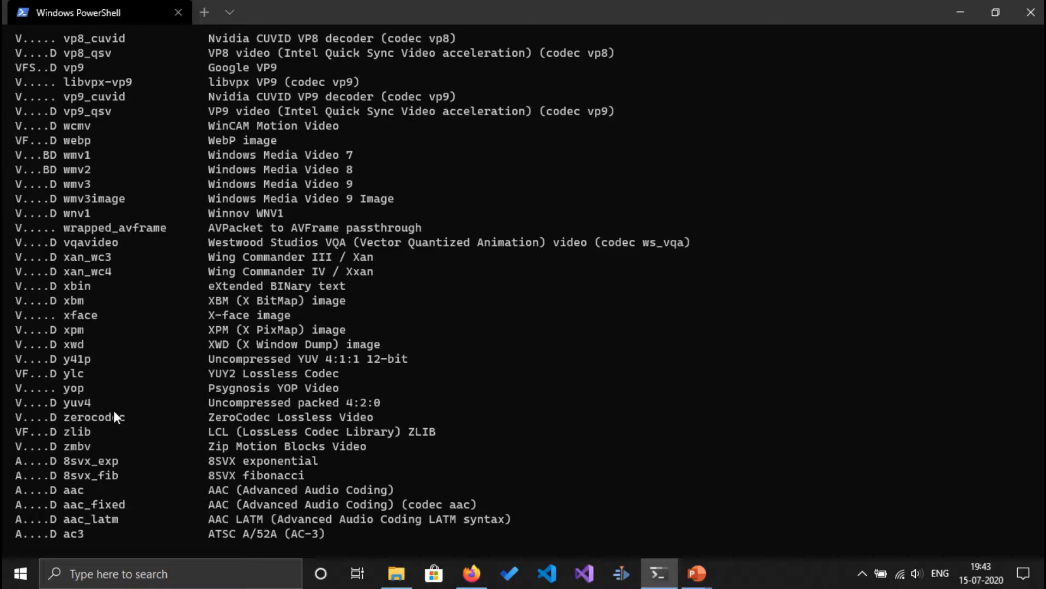
mouse_move(183, 309)
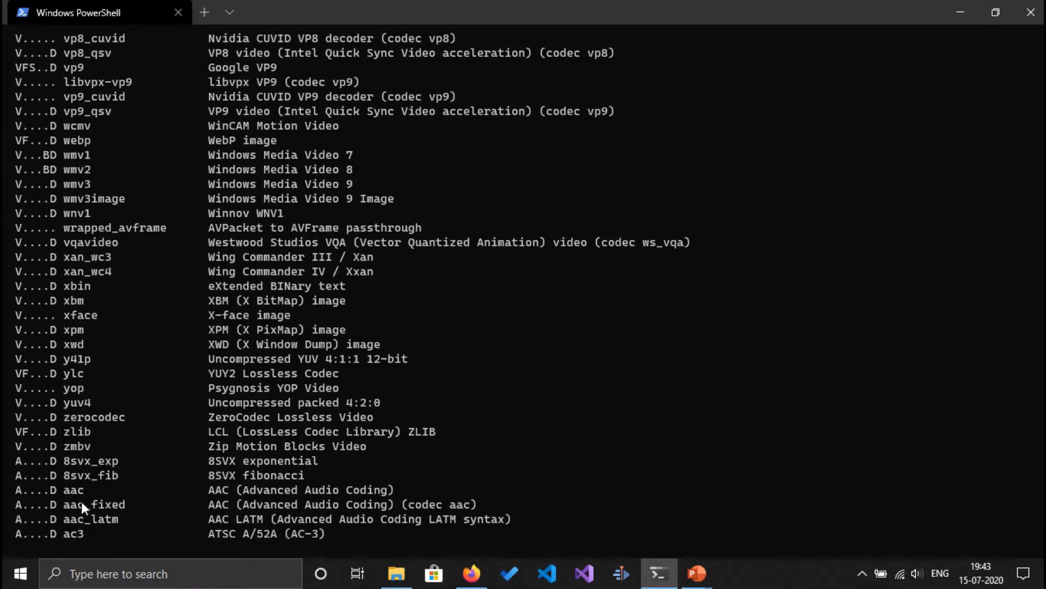
double_click(65, 489)
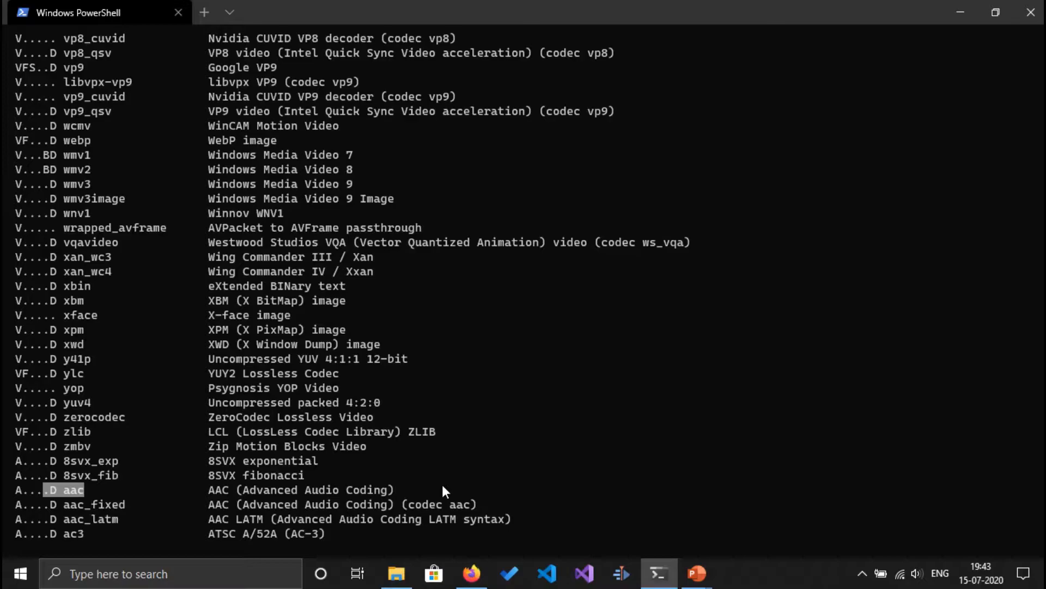
mouse_move(71, 221)
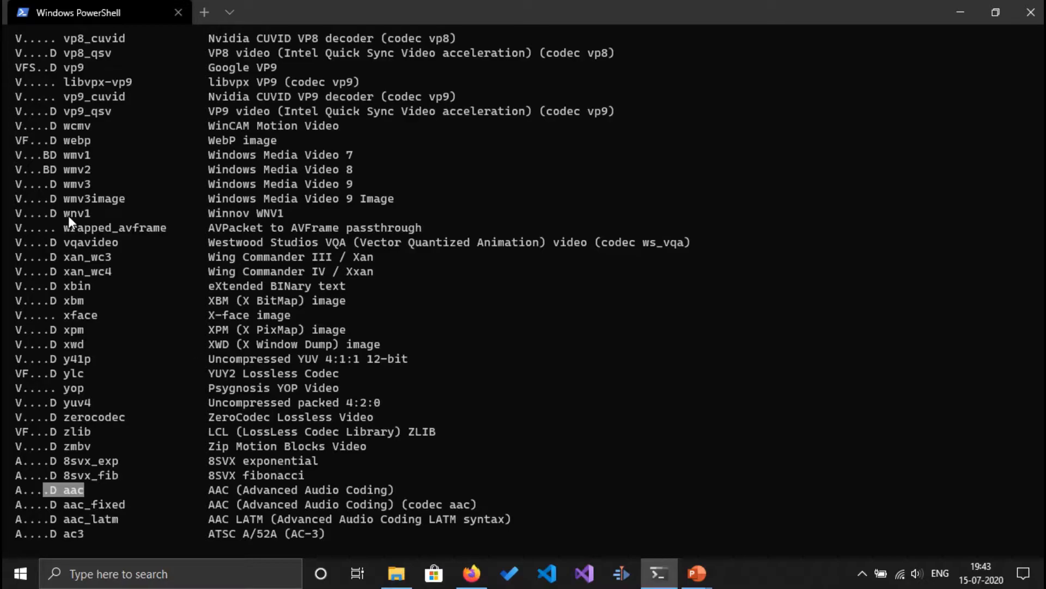
scroll(up, 3)
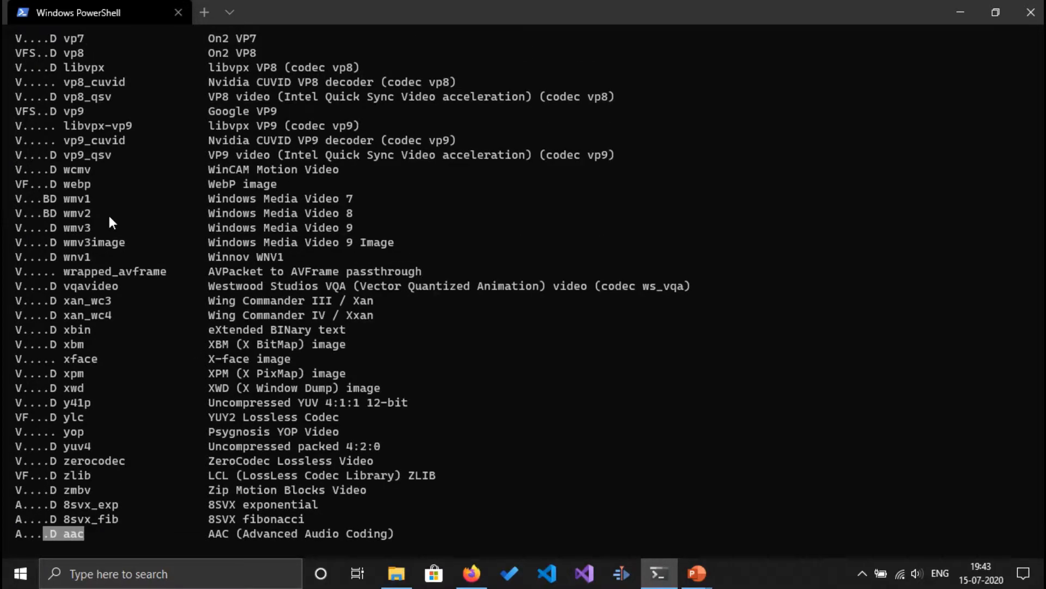
mouse_move(136, 202)
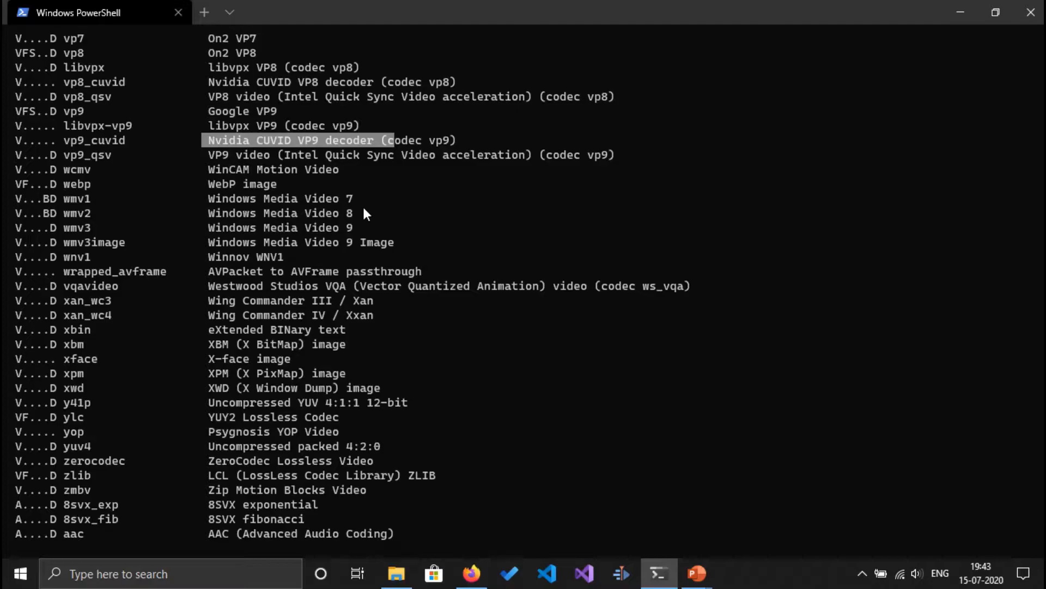
mouse_move(349, 211)
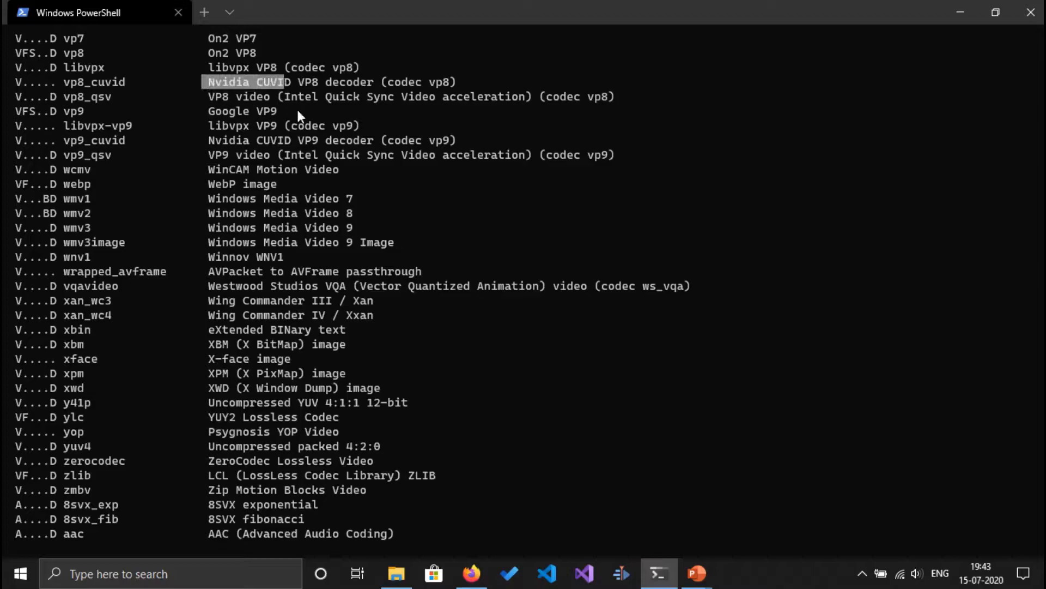
mouse_move(341, 196)
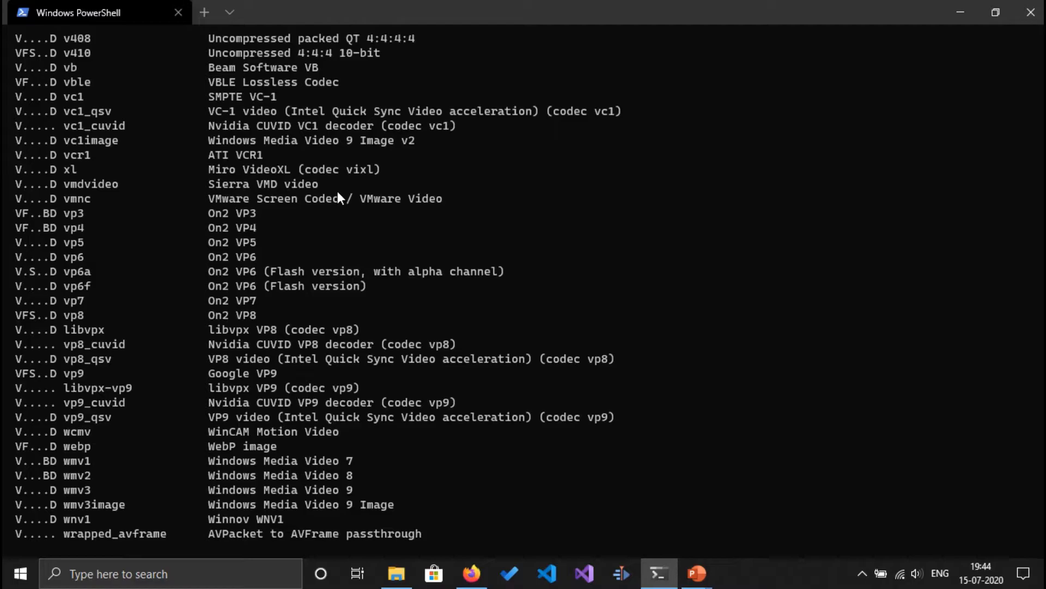
mouse_move(310, 146)
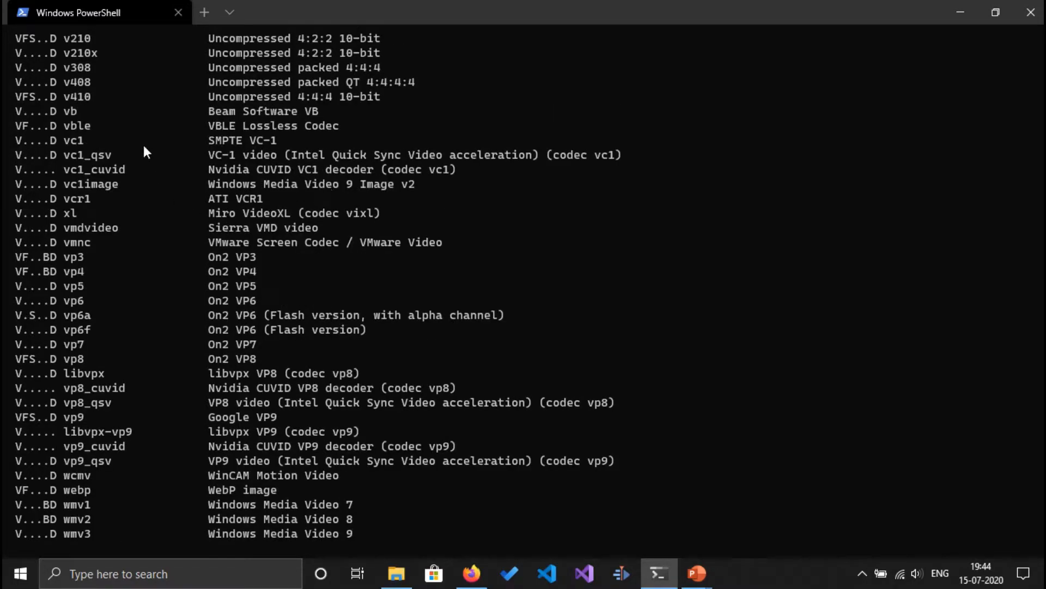
mouse_move(84, 173)
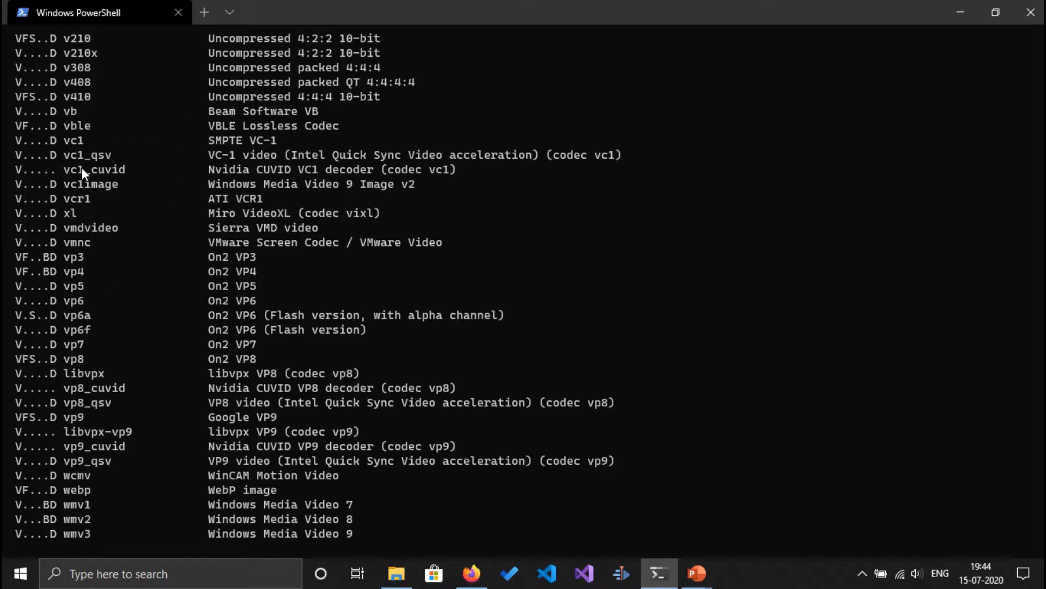
mouse_move(215, 161)
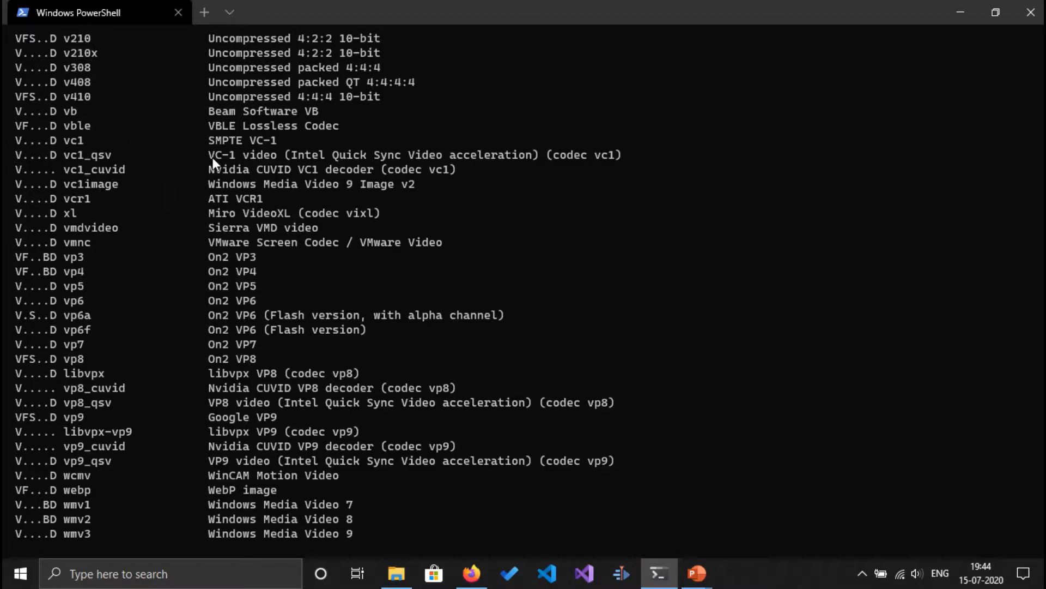
drag(209, 154, 541, 154)
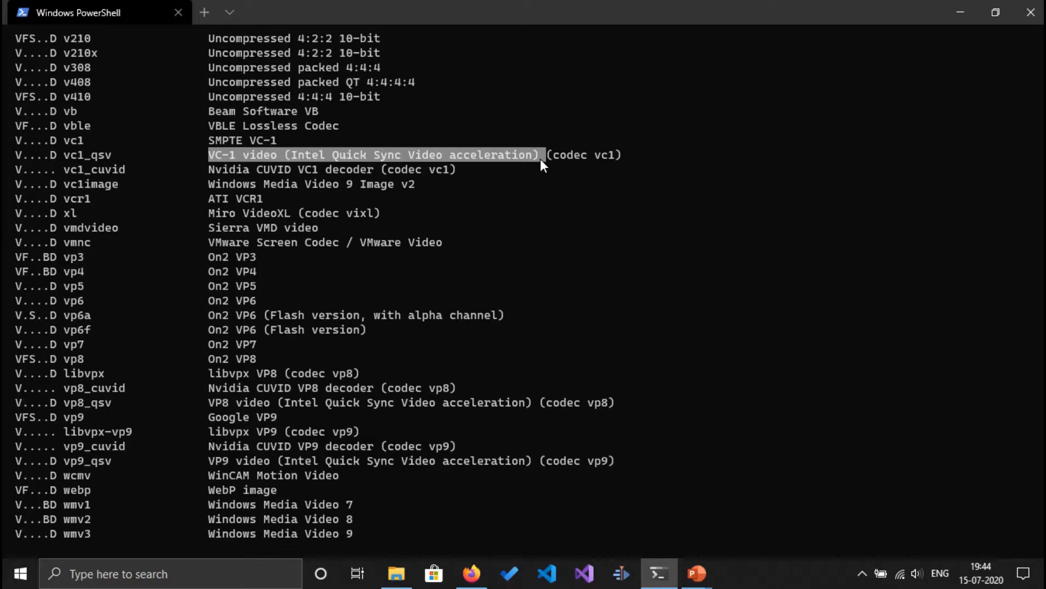
mouse_move(385, 174)
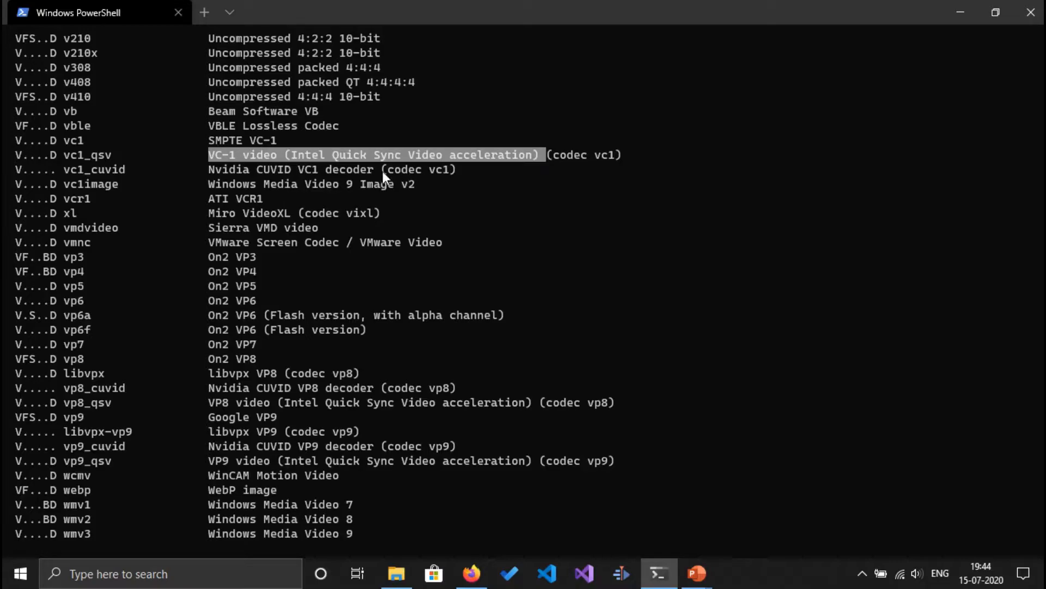
mouse_move(891, 551)
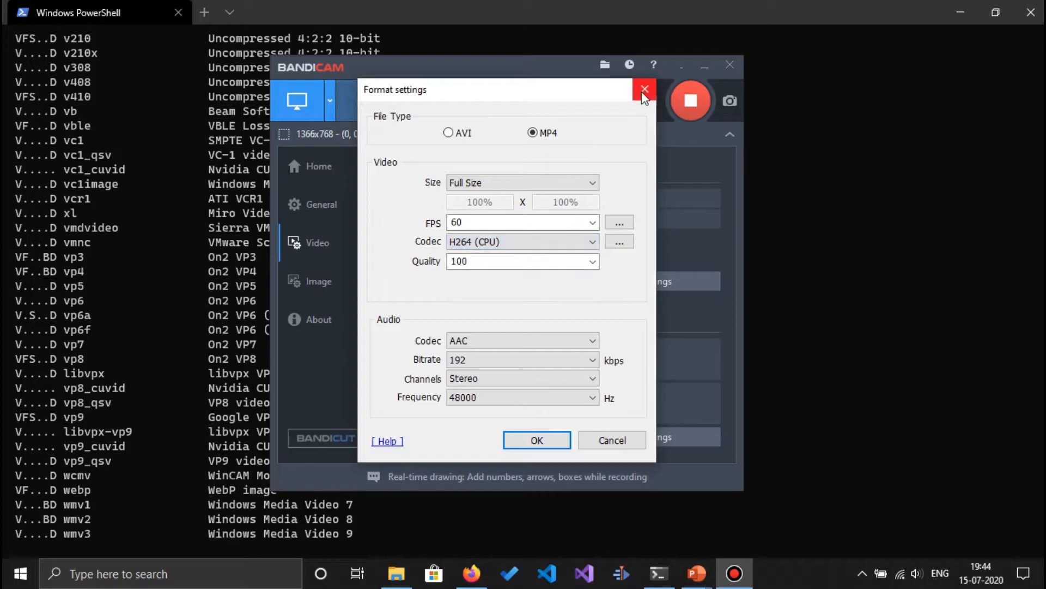
click(646, 89)
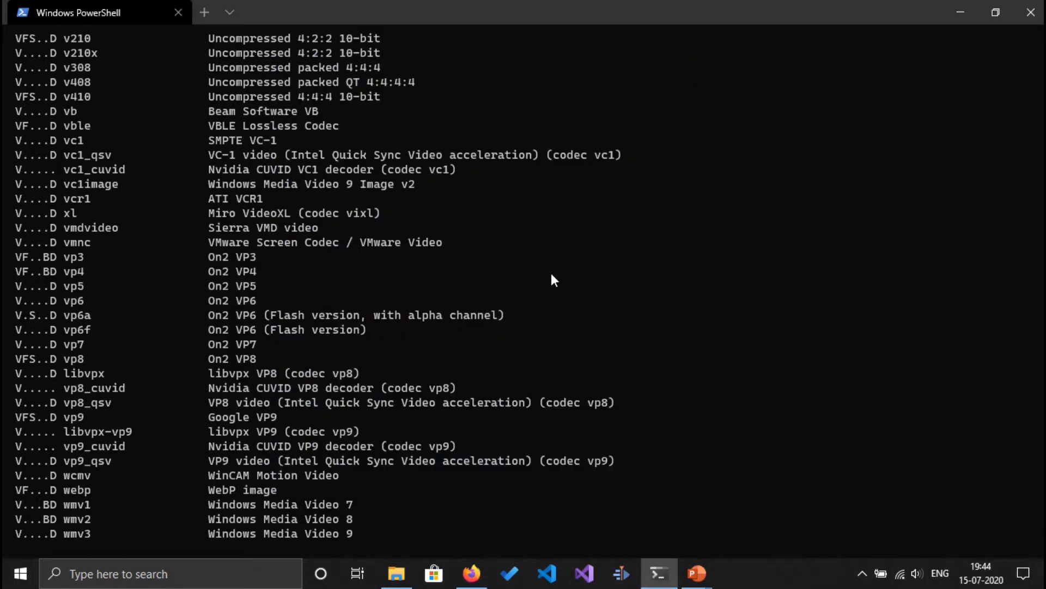
mouse_move(242, 165)
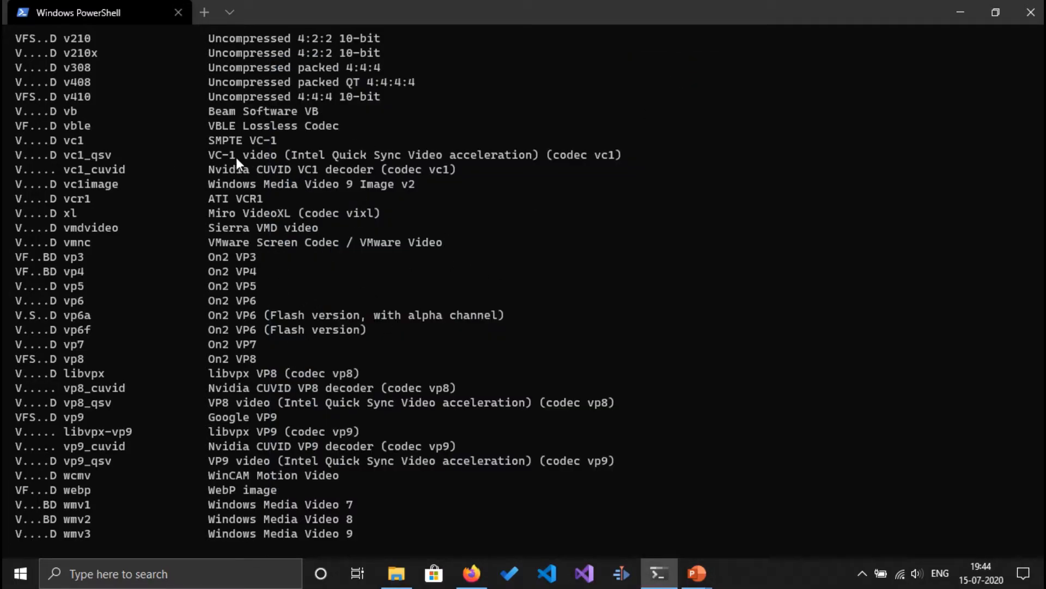
scroll(down, 3)
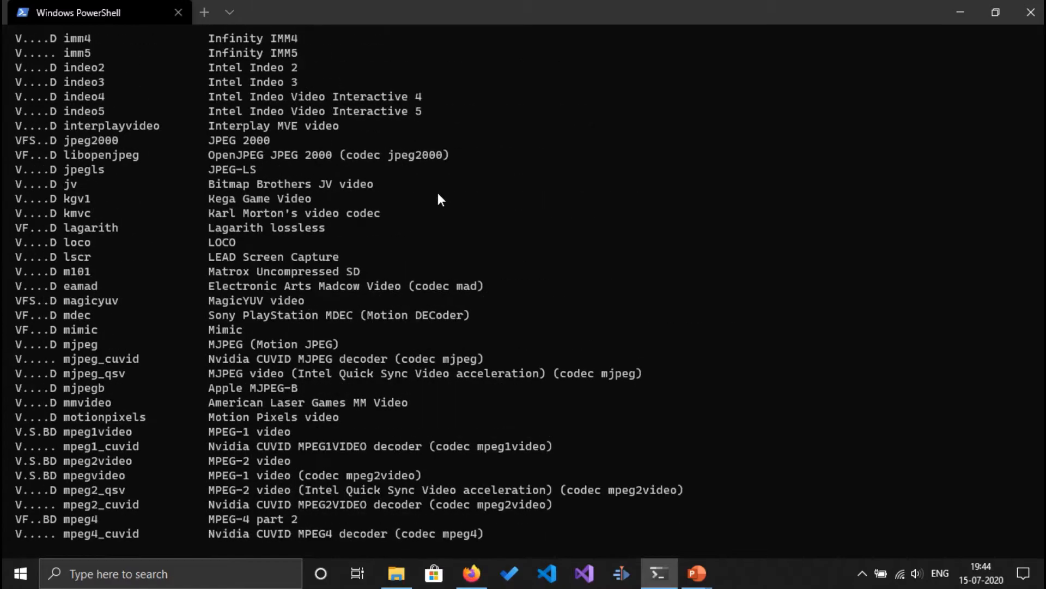
scroll(down, 3)
text(ffmpeg -enc)
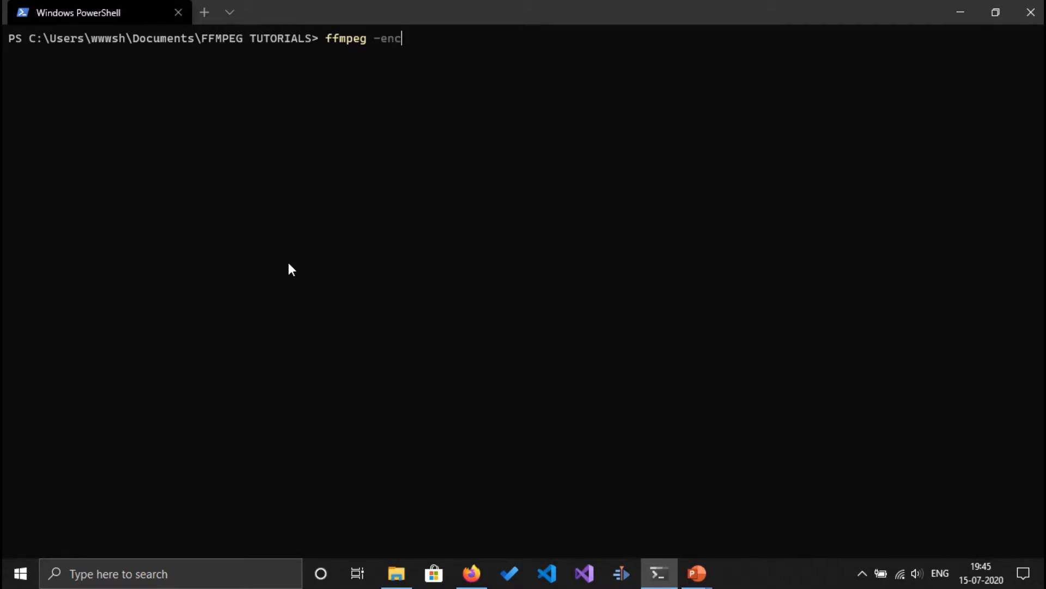
text(oders)
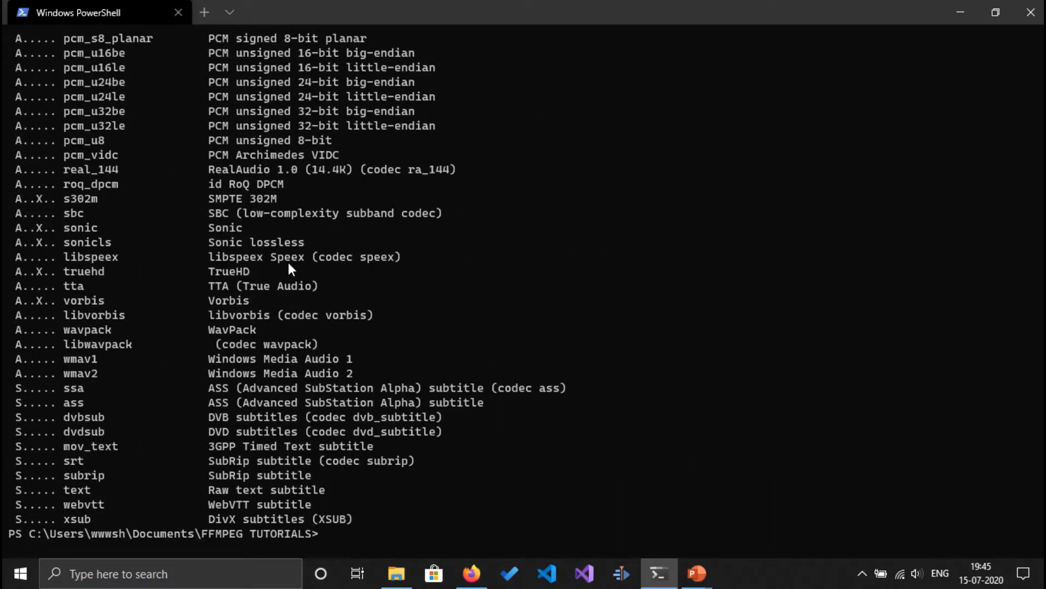
text(clear)
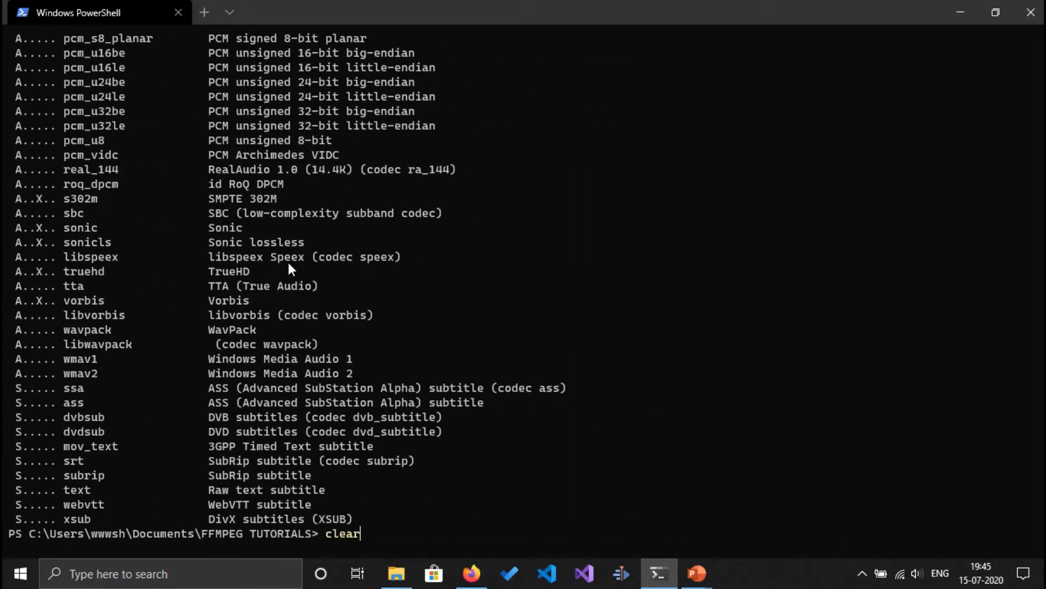
text(ffmpeg -bsfs)
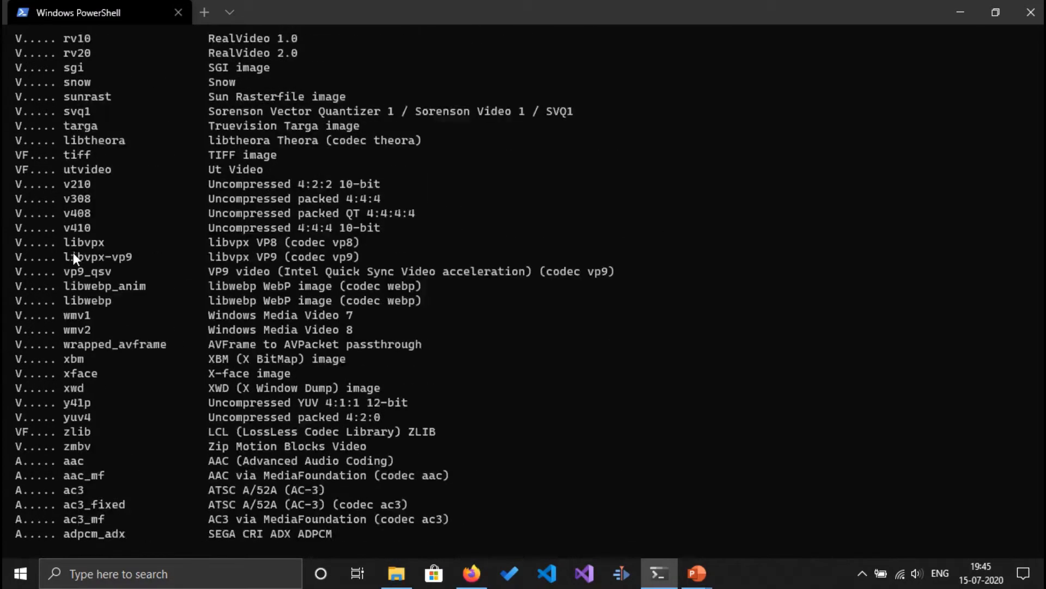
scroll(down, 3)
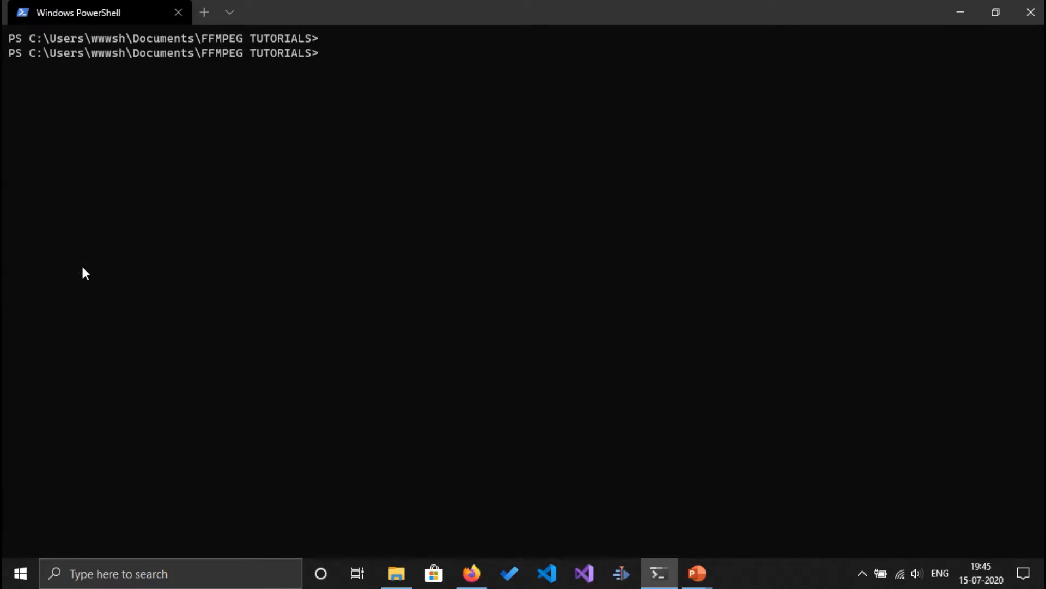
- Run ffmpeg -filters and scroll through the filter list with input/output types
text(ffmp)
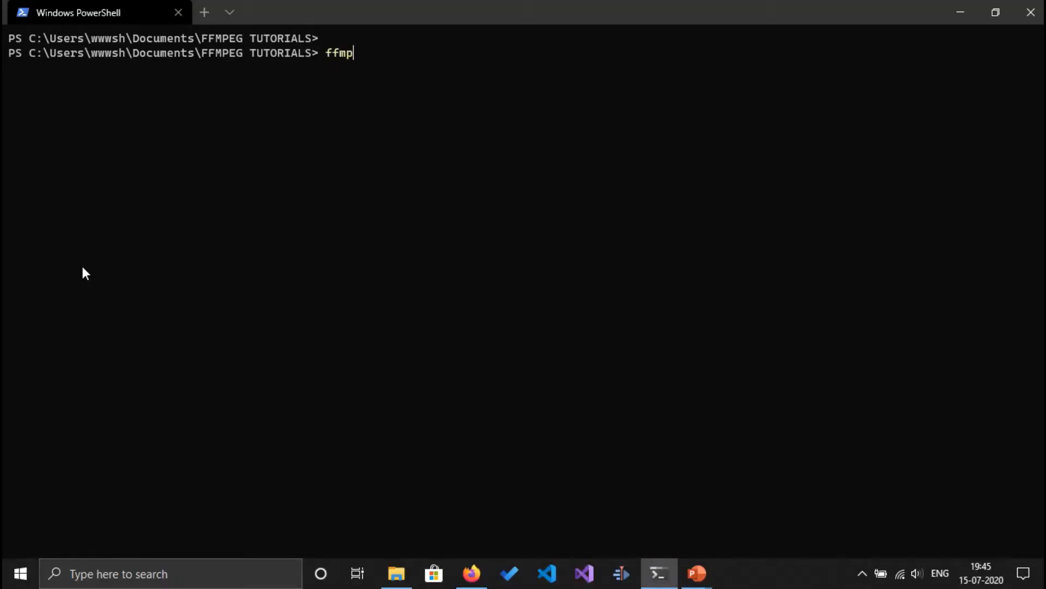
text(eg -f)
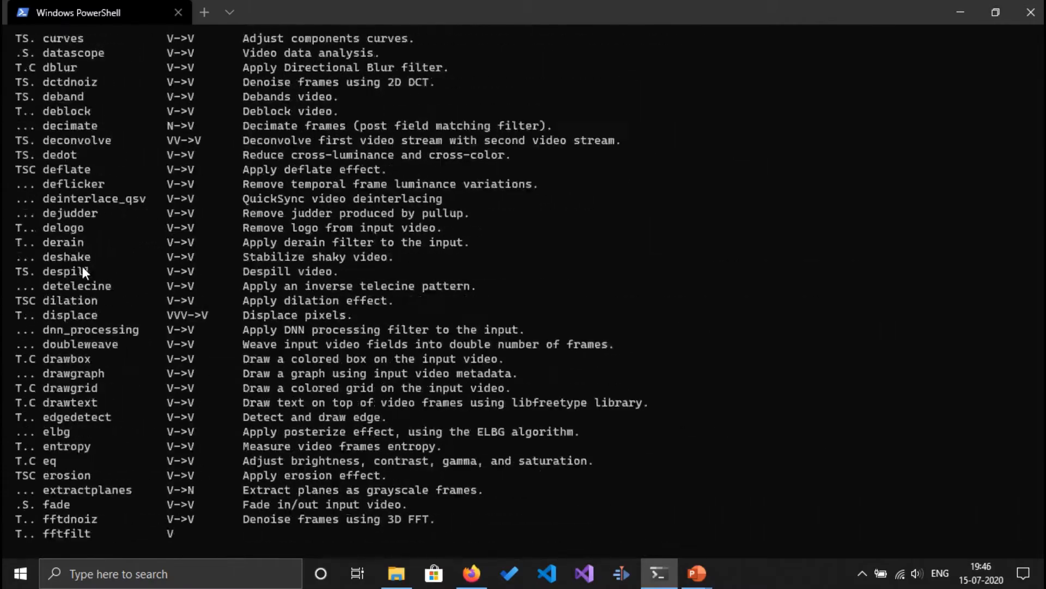
scroll(down, 3)
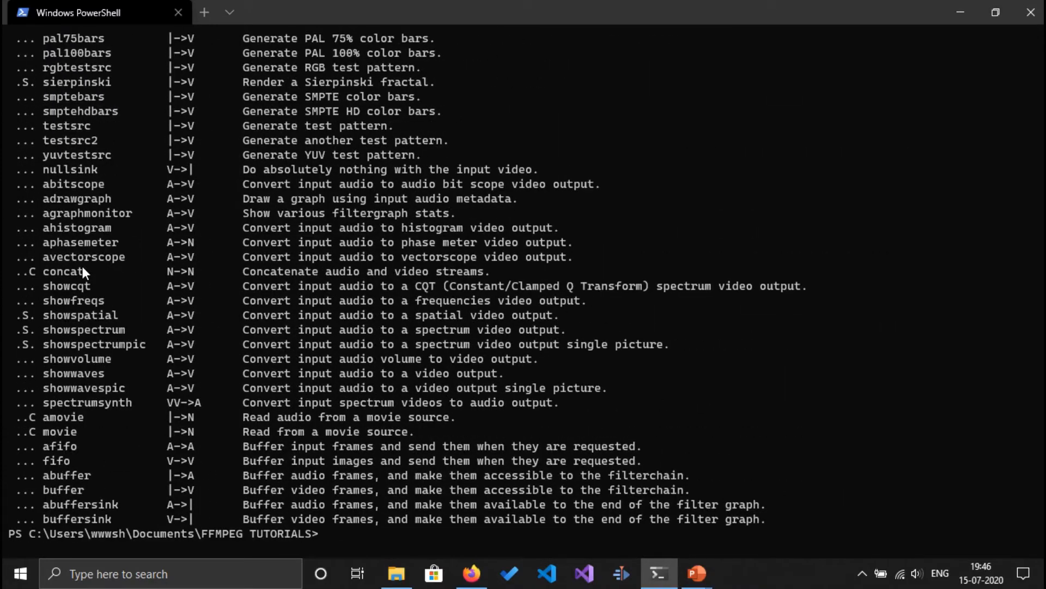
scroll(down, 3)
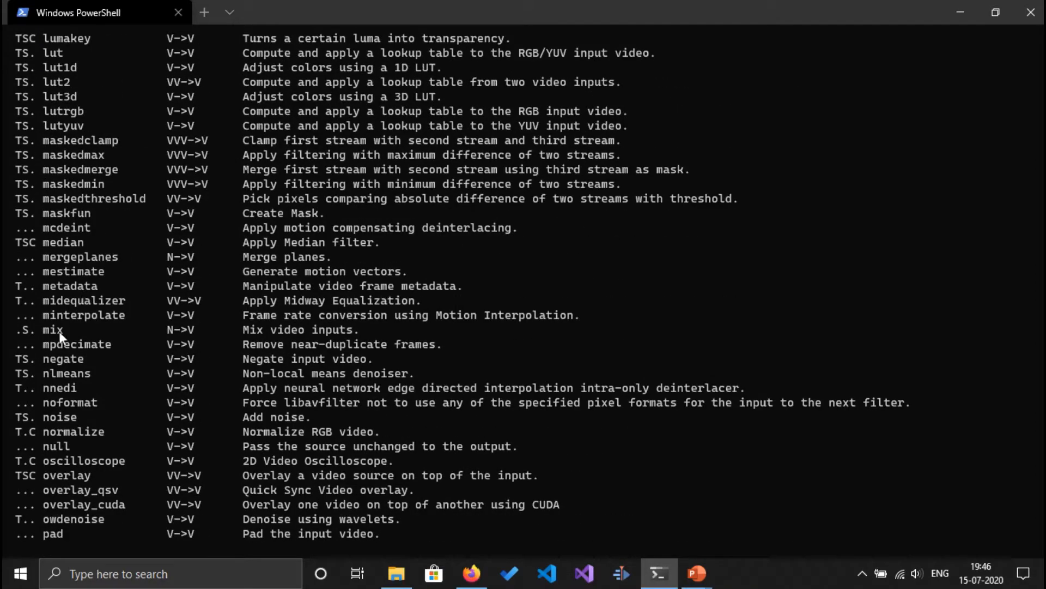
mouse_move(11, 417)
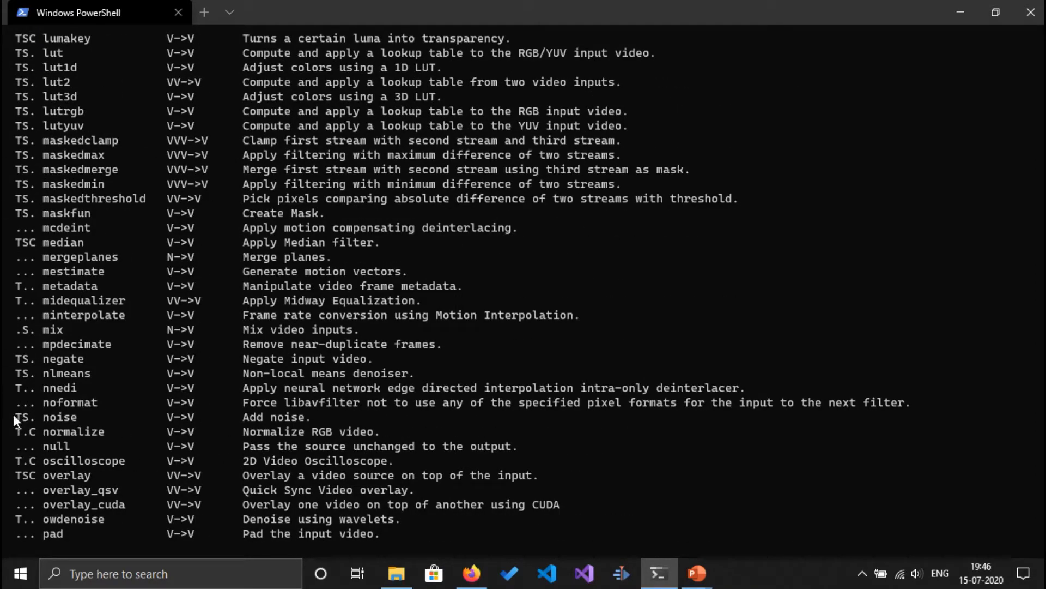
click(54, 417)
text(ffmpeg -)
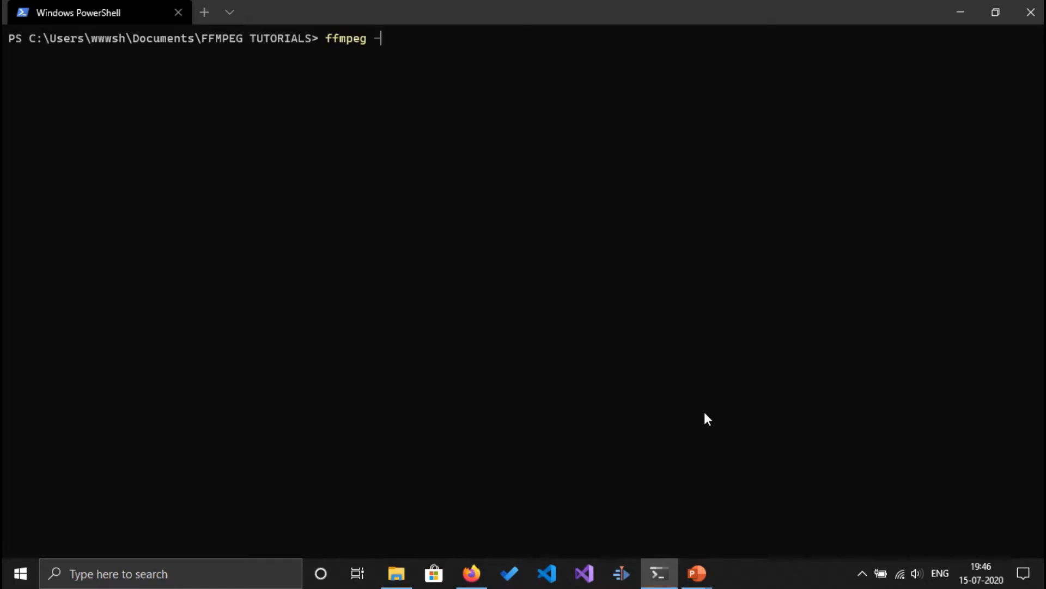
- Run ffmpeg -formats, browse muxers like mp4, mpeg and h264, then clear the terminal
text(format)
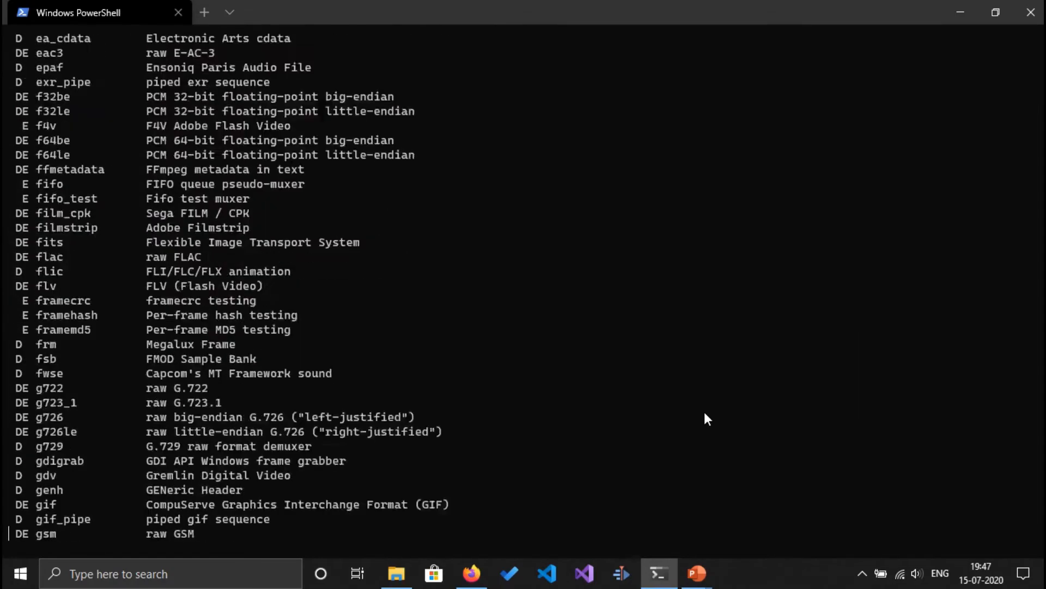
scroll(down, 3)
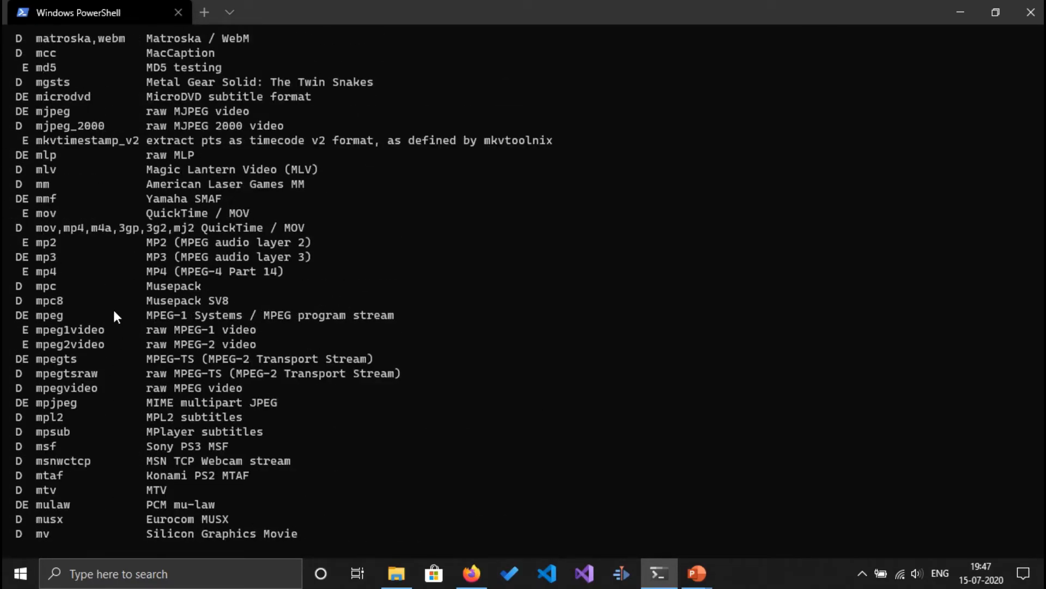
scroll(down, 3)
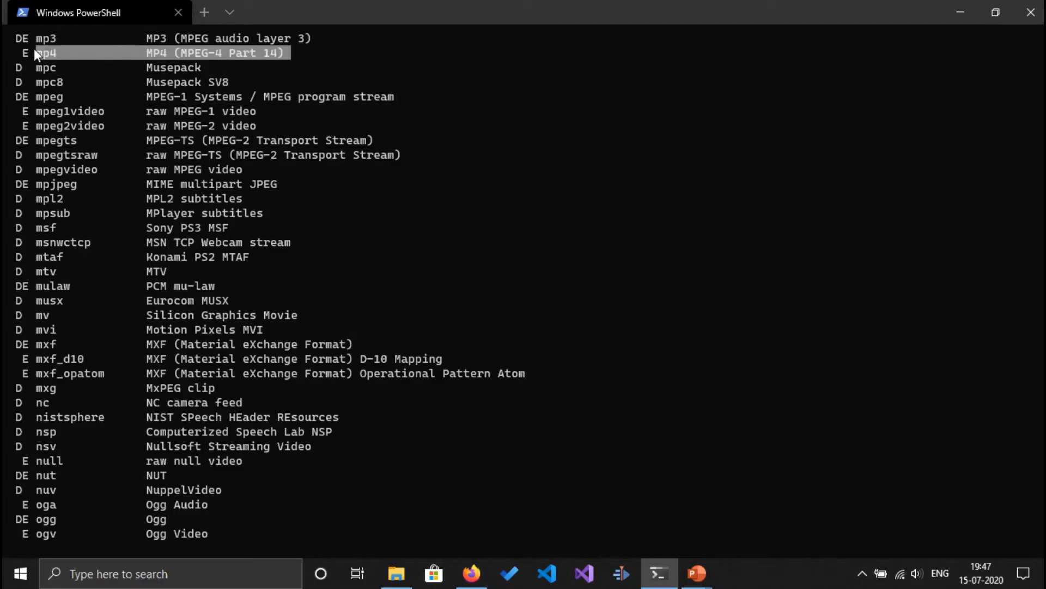
mouse_move(82, 263)
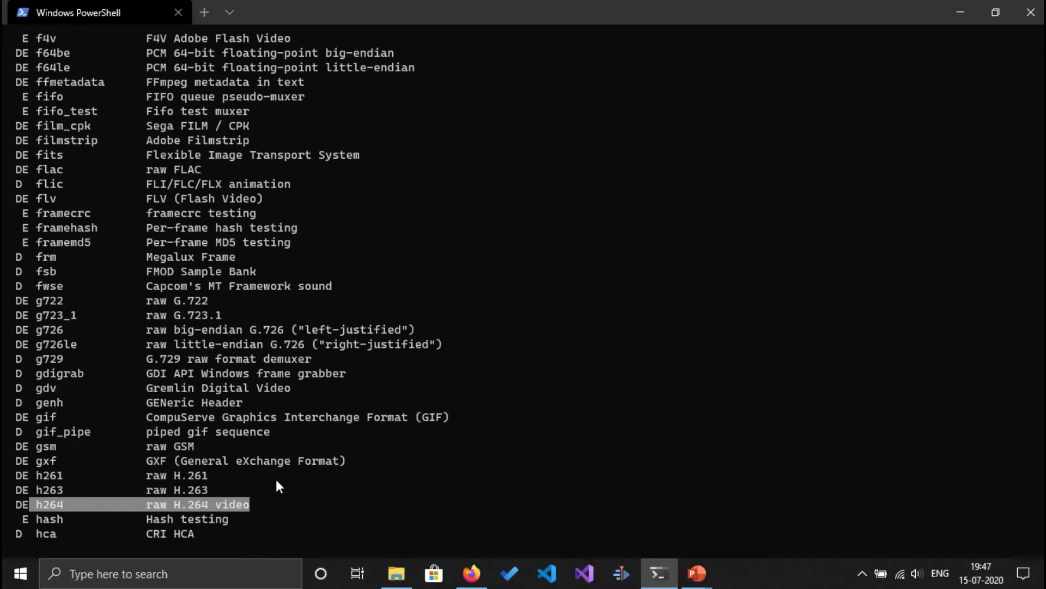
key(enter)
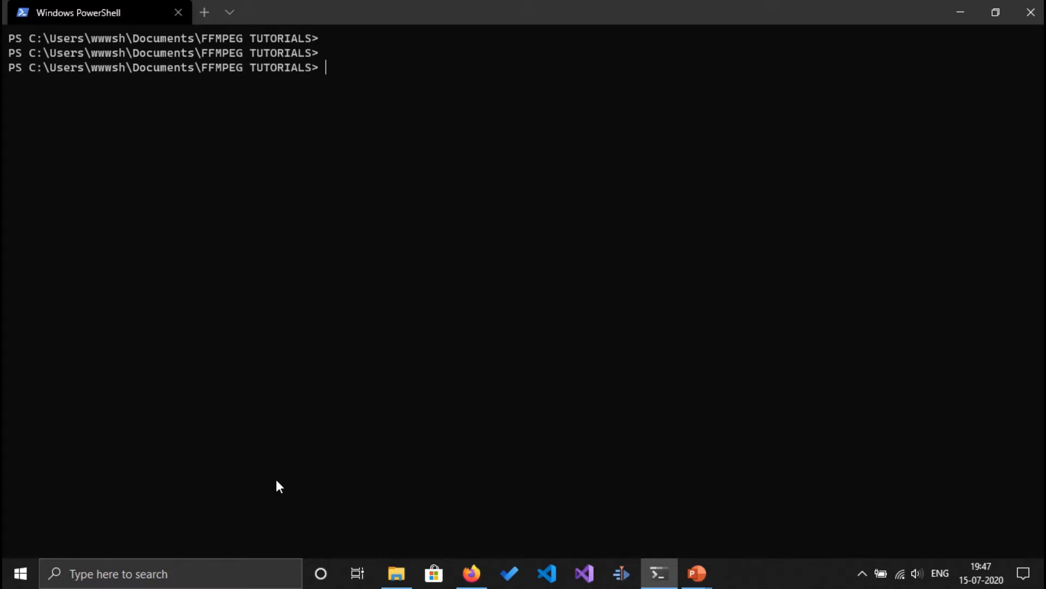
- Run ffmpeg -layouts to print channel names and layouts such as mono, stereo, 5.1, 7.1
text(fff)
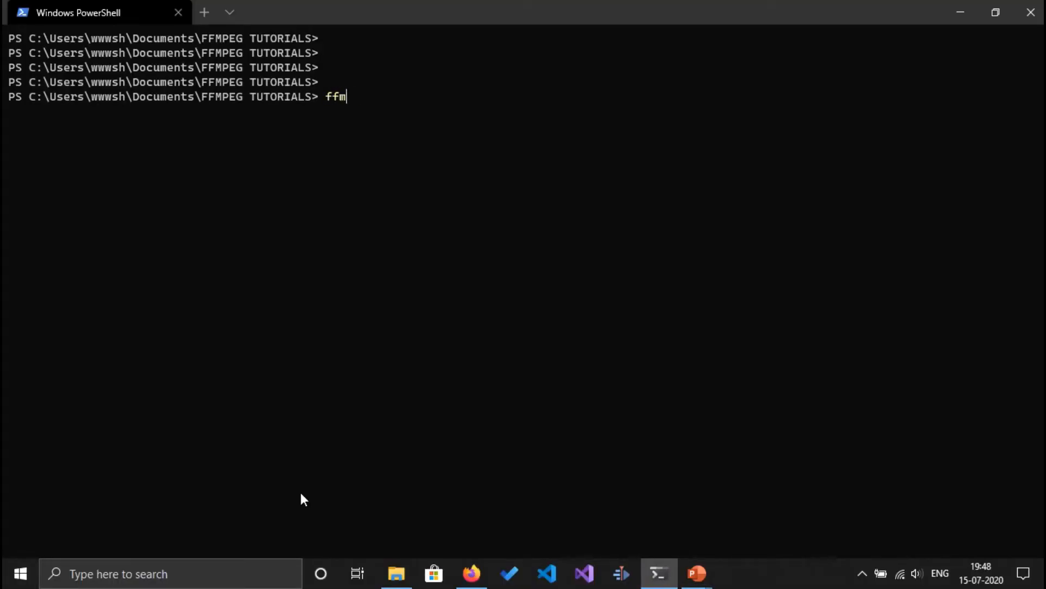
text(peg -layout)
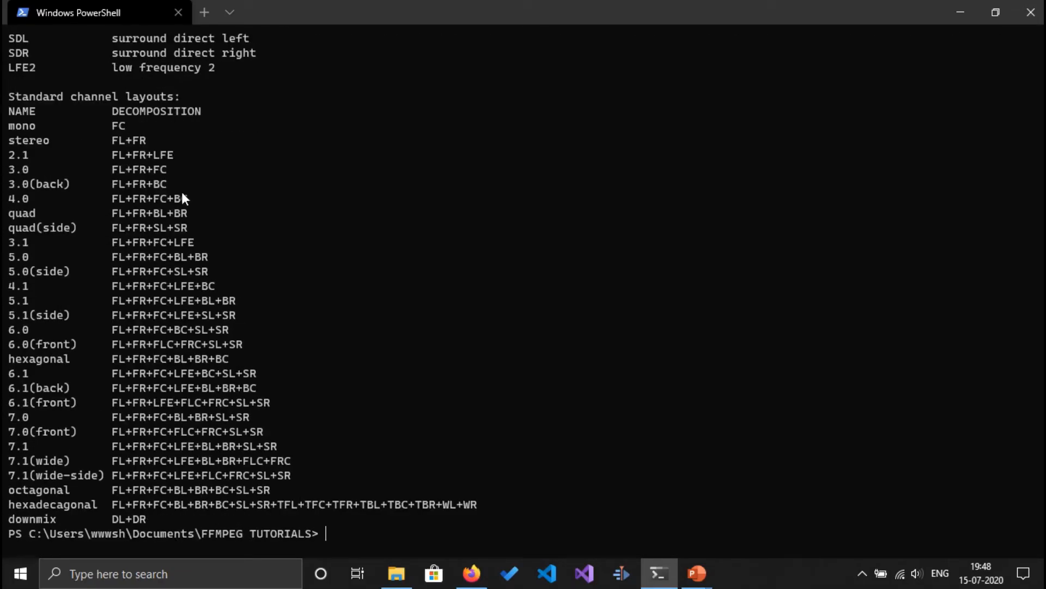
mouse_move(273, 445)
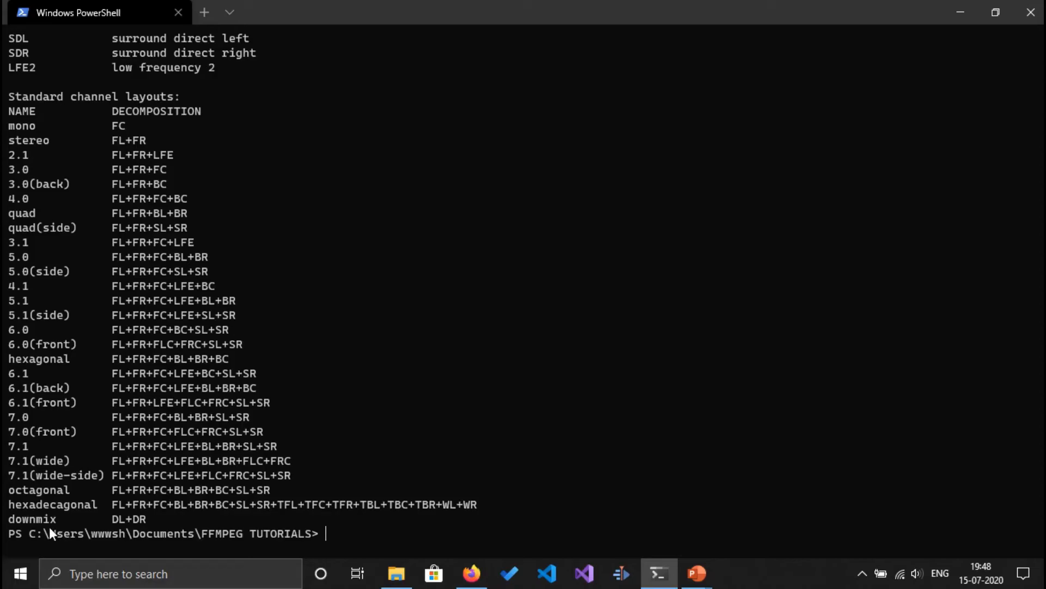
mouse_move(276, 550)
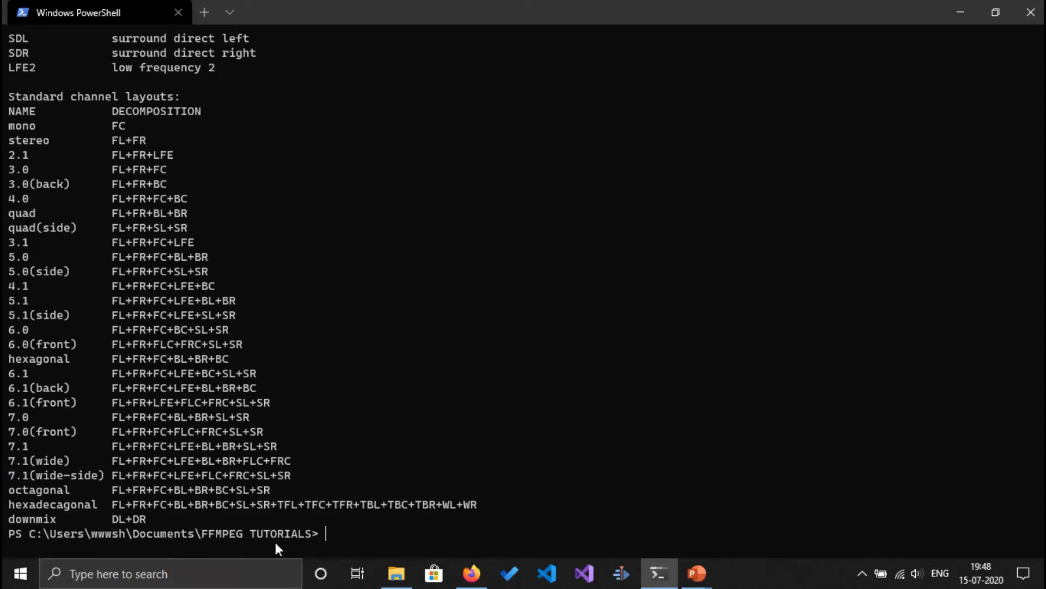
mouse_move(179, 582)
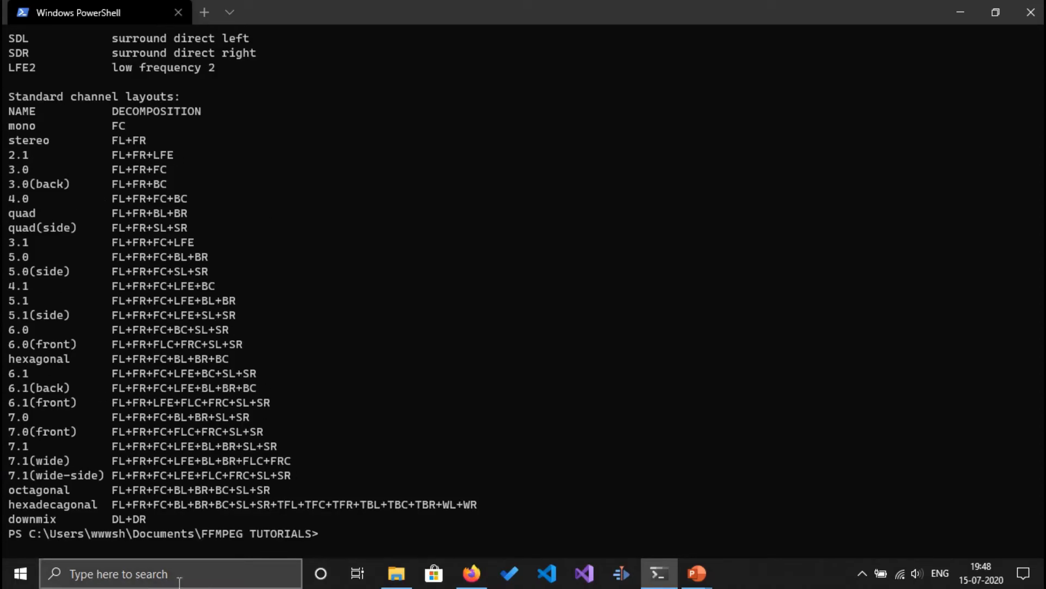
mouse_move(11, 498)
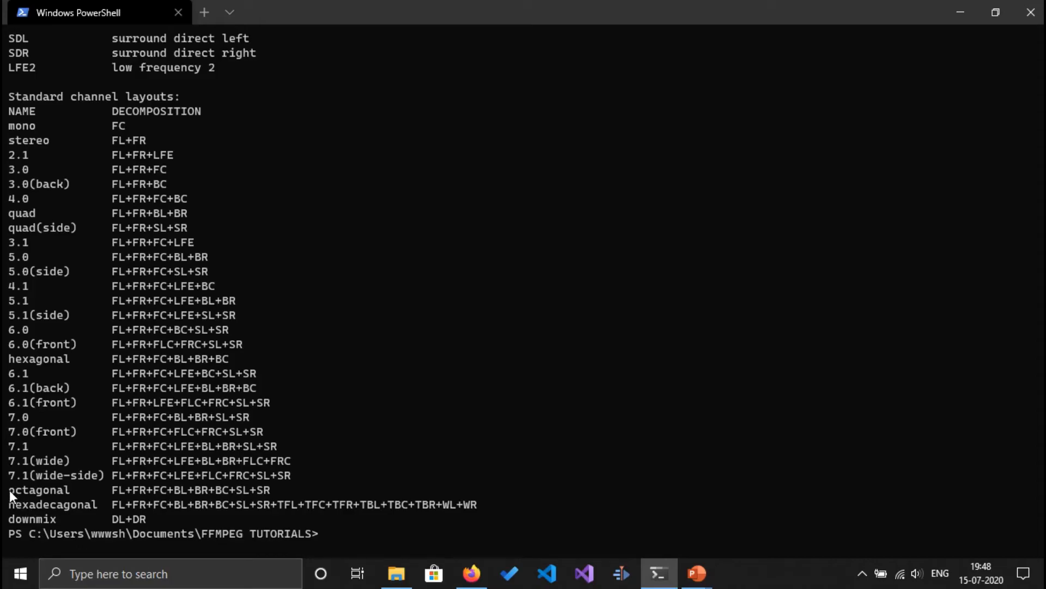
mouse_move(279, 501)
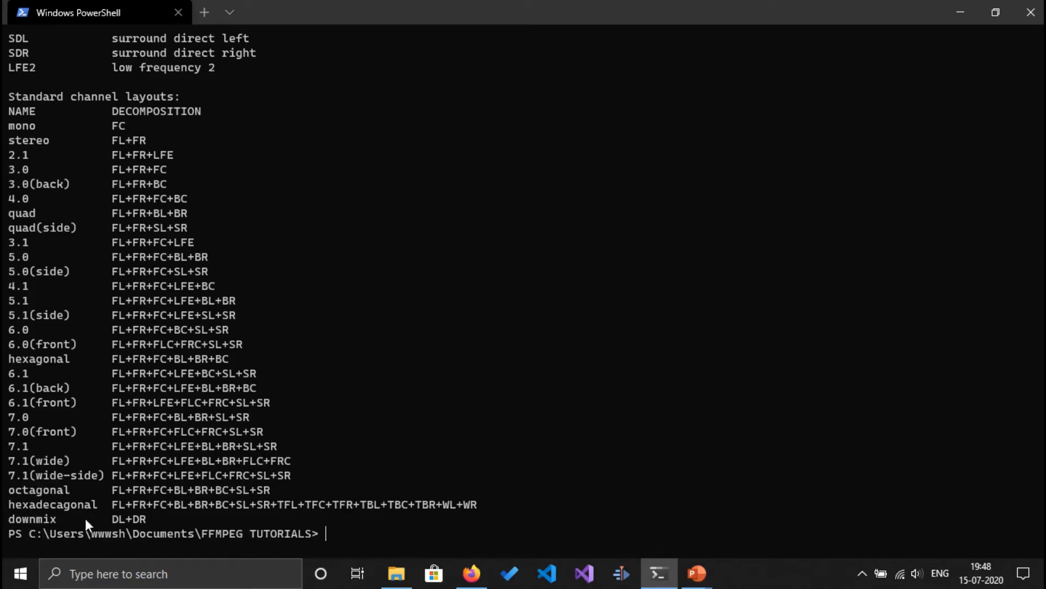
mouse_move(302, 492)
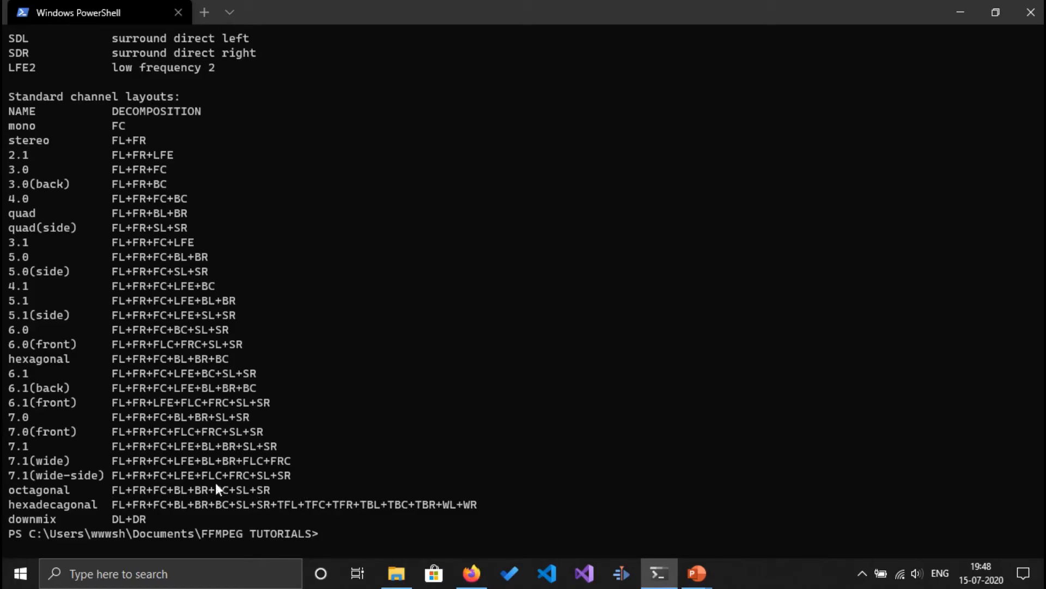
mouse_move(257, 492)
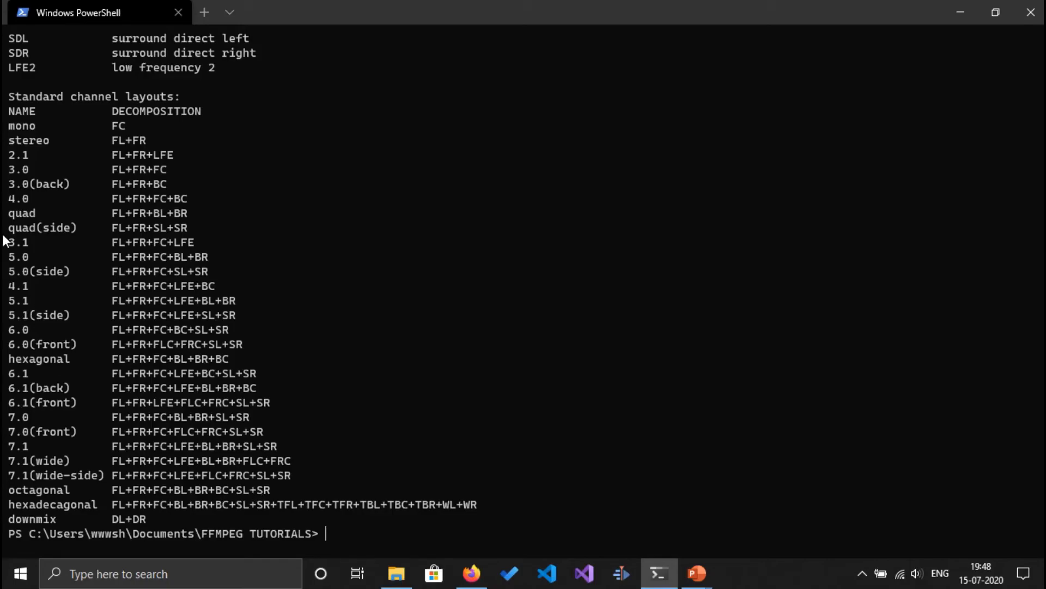
mouse_move(185, 145)
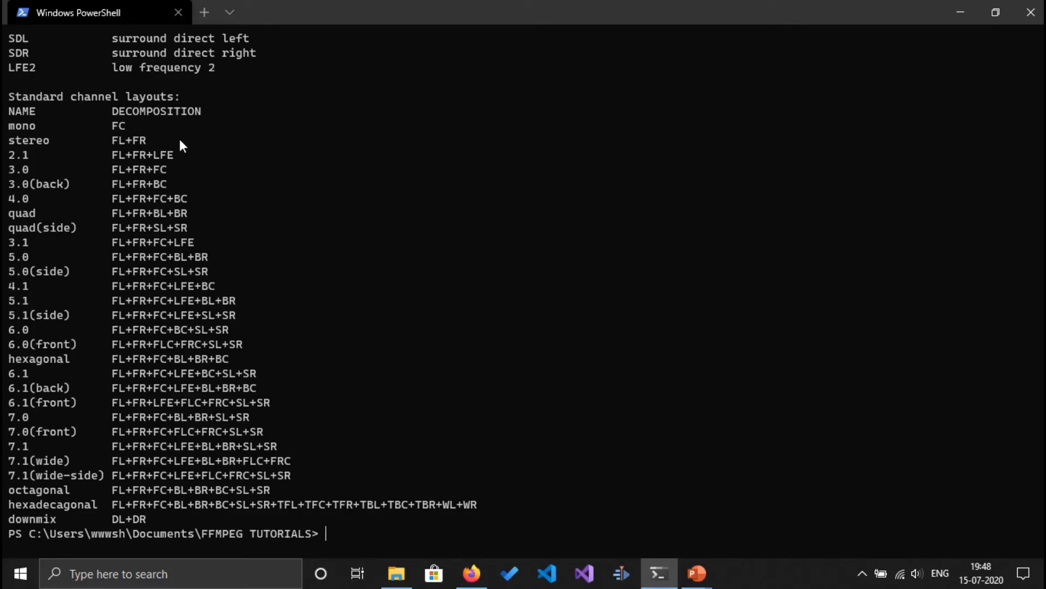
mouse_move(63, 235)
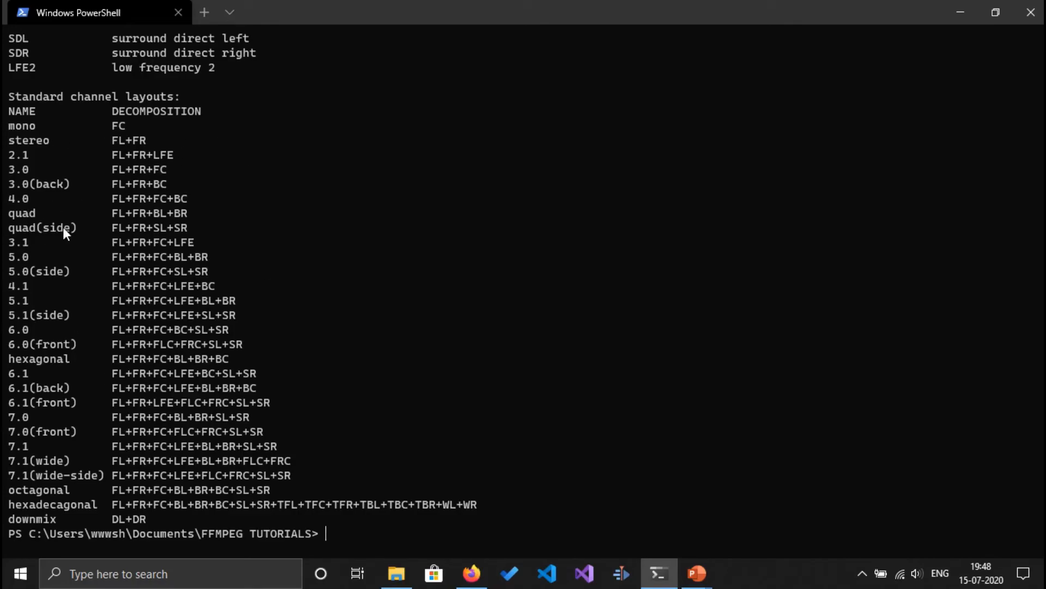
mouse_move(264, 255)
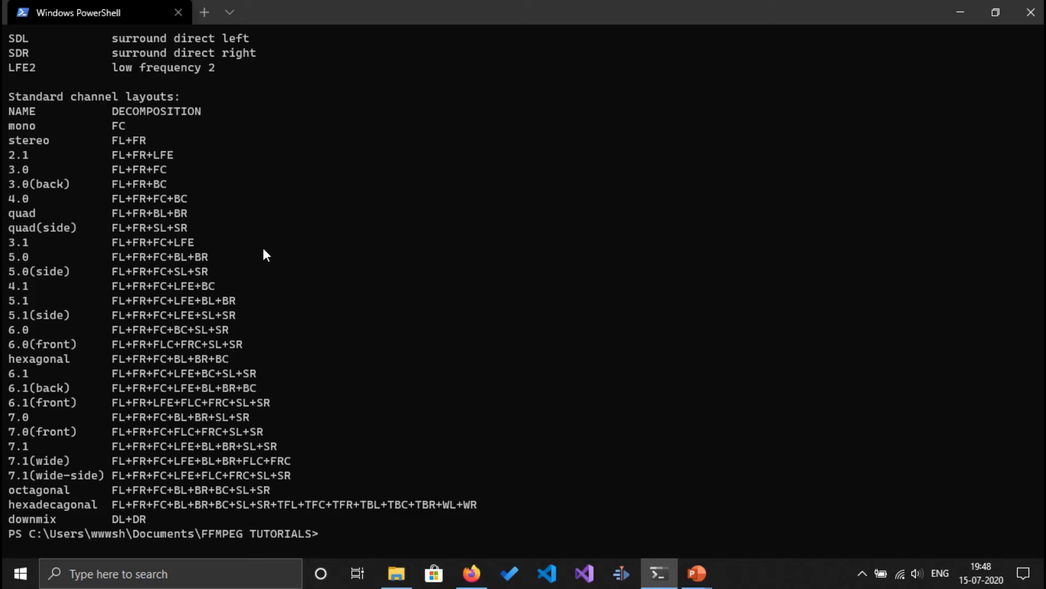
mouse_move(258, 248)
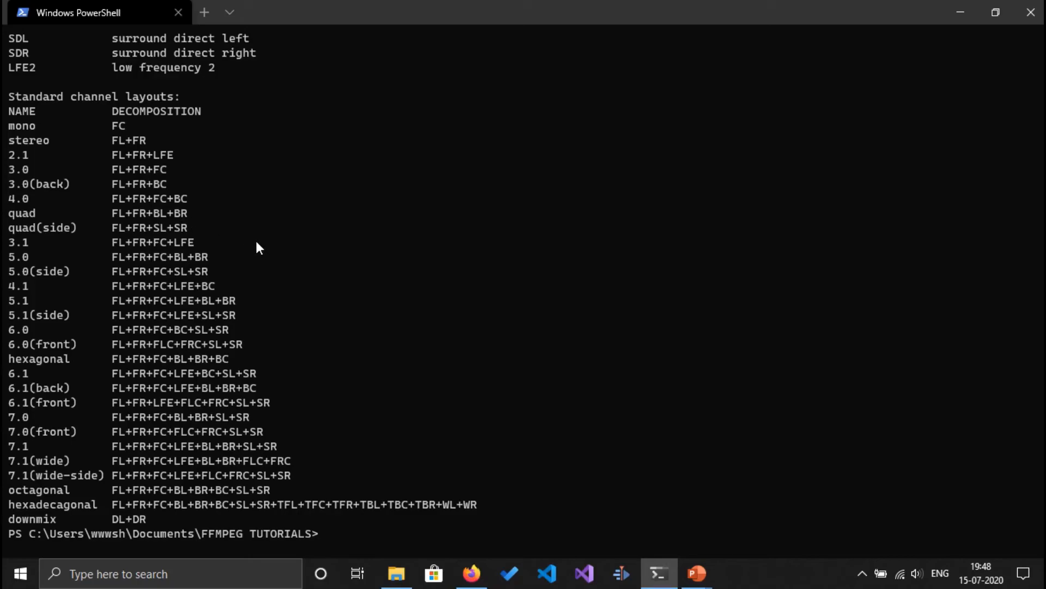
mouse_move(250, 240)
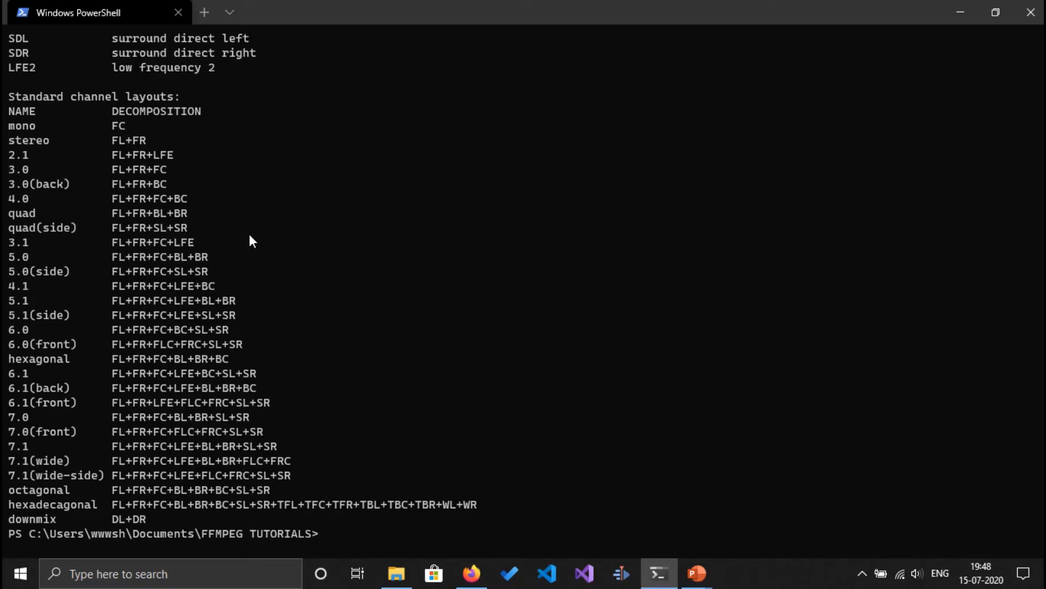